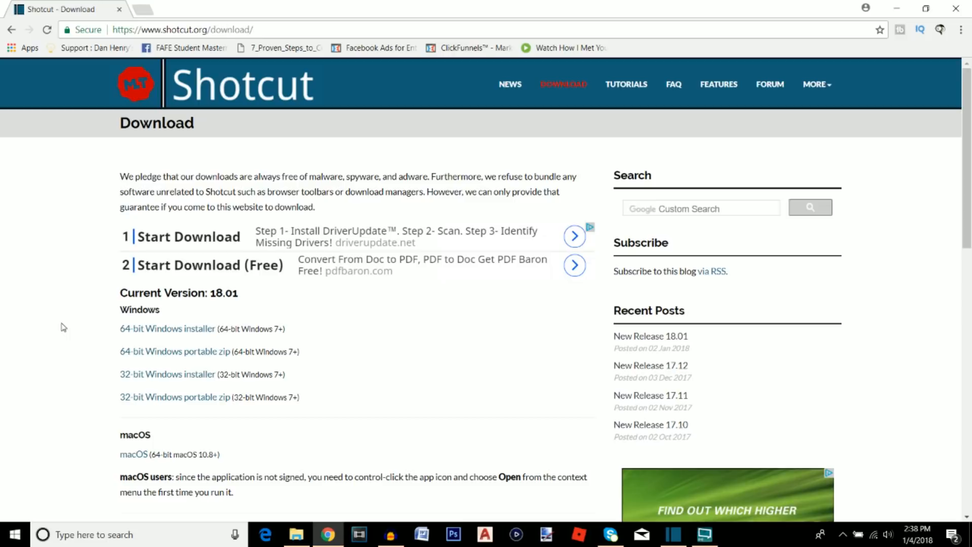
pyautogui.moveTo(102, 314)
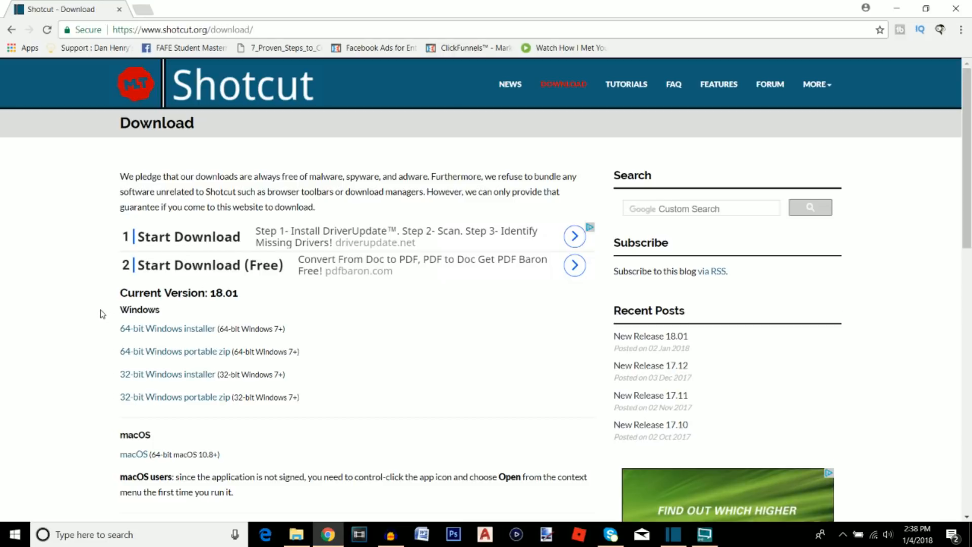
# Step: Search Windows for 'shotcut' and pin the Shotcut app to Start
pyautogui.scroll(-3)
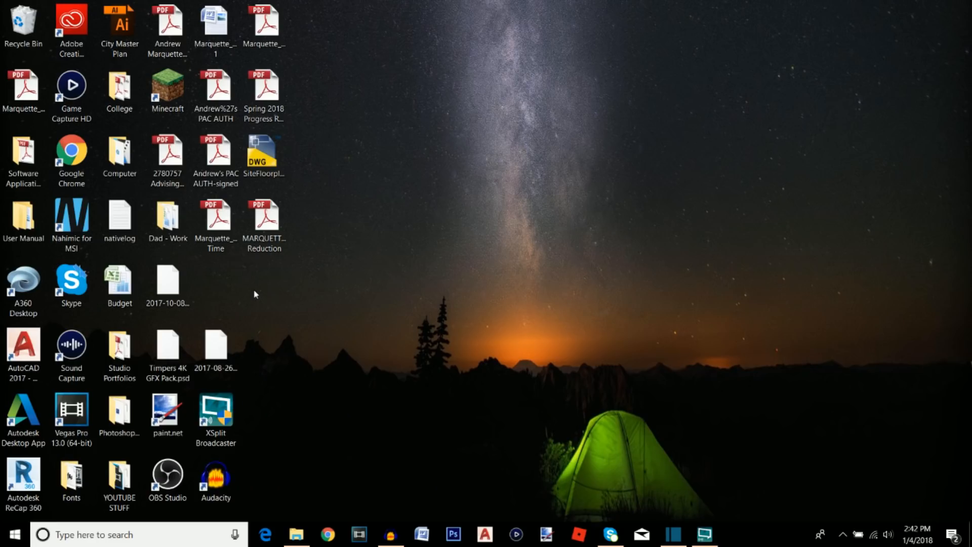
pyautogui.moveTo(312, 351)
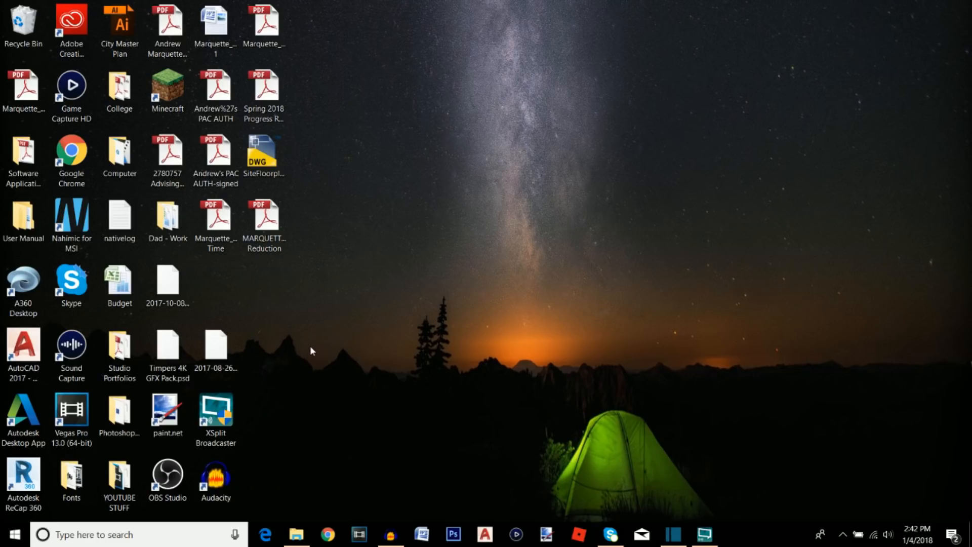
pyautogui.moveTo(391, 328)
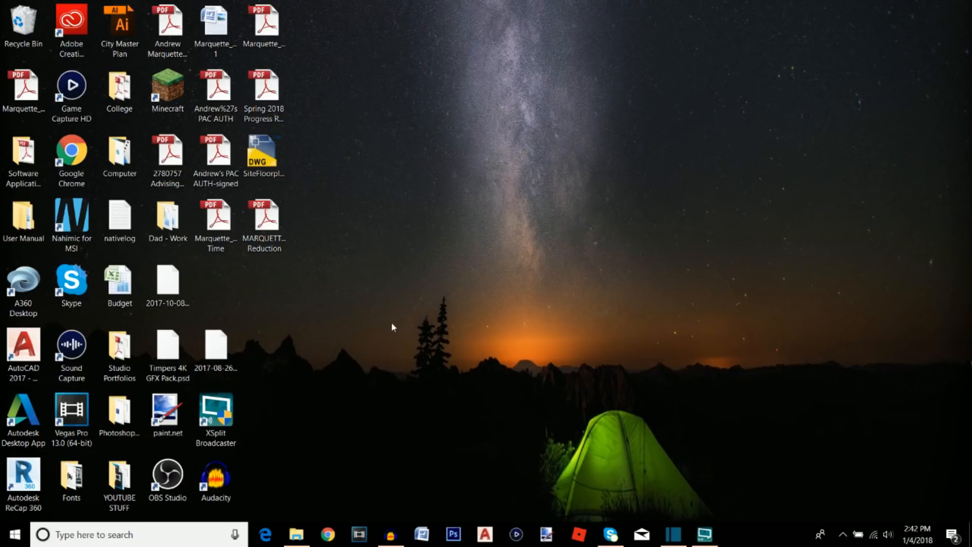
pyautogui.click(42, 534)
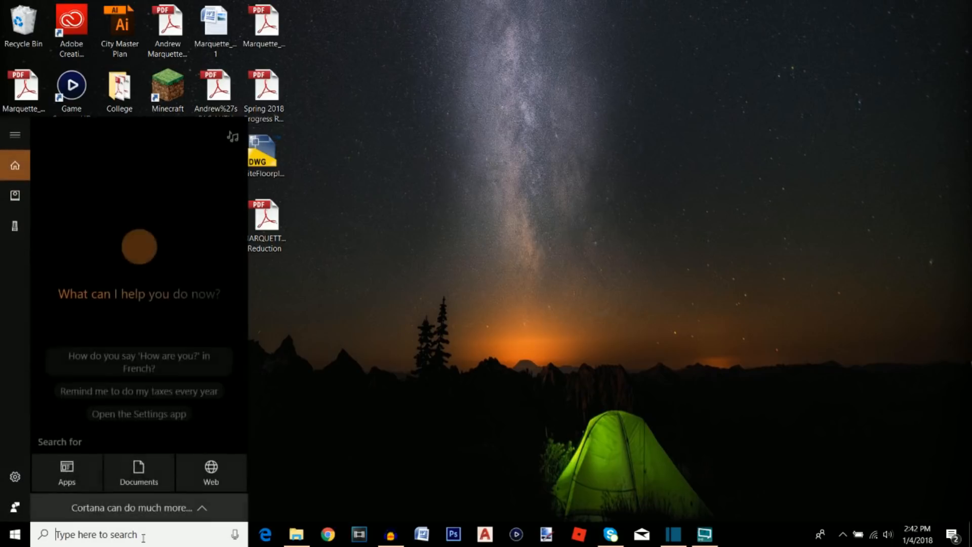
pyautogui.write('shotcut')
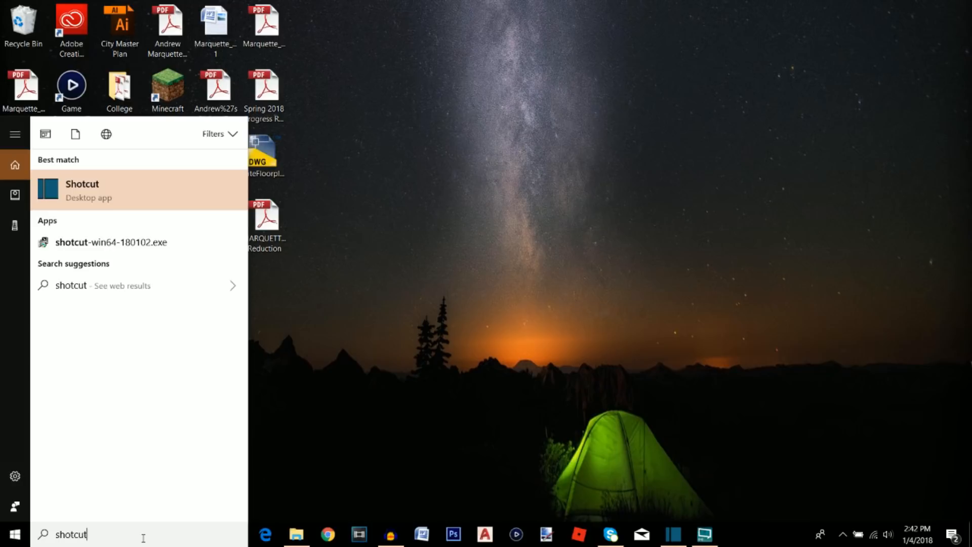
pyautogui.rightClick(82, 190)
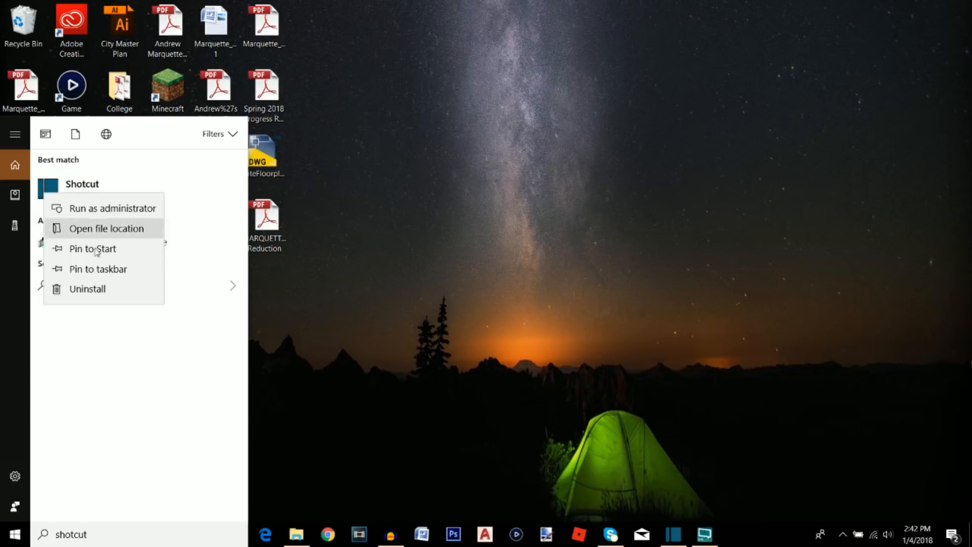
pyautogui.click(98, 268)
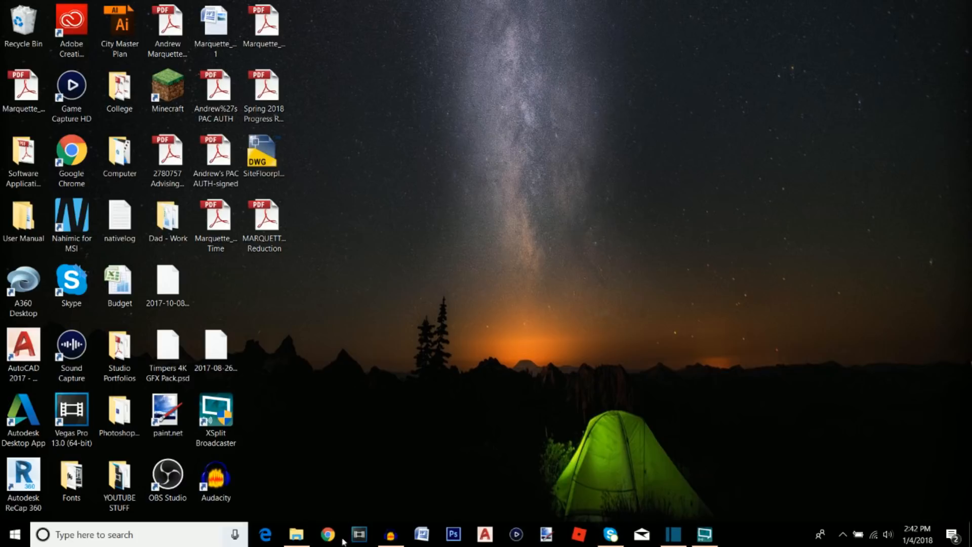
pyautogui.moveTo(357, 432)
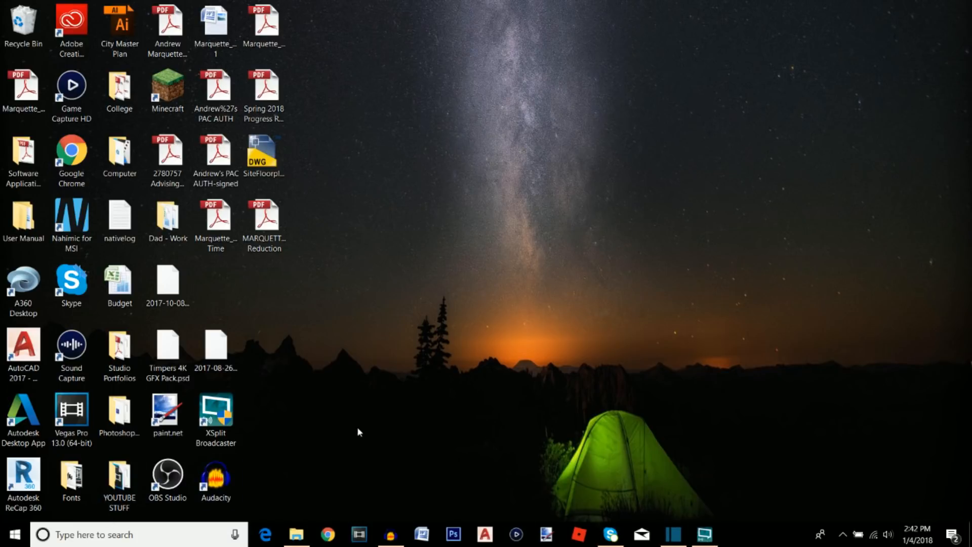
pyautogui.moveTo(556, 518)
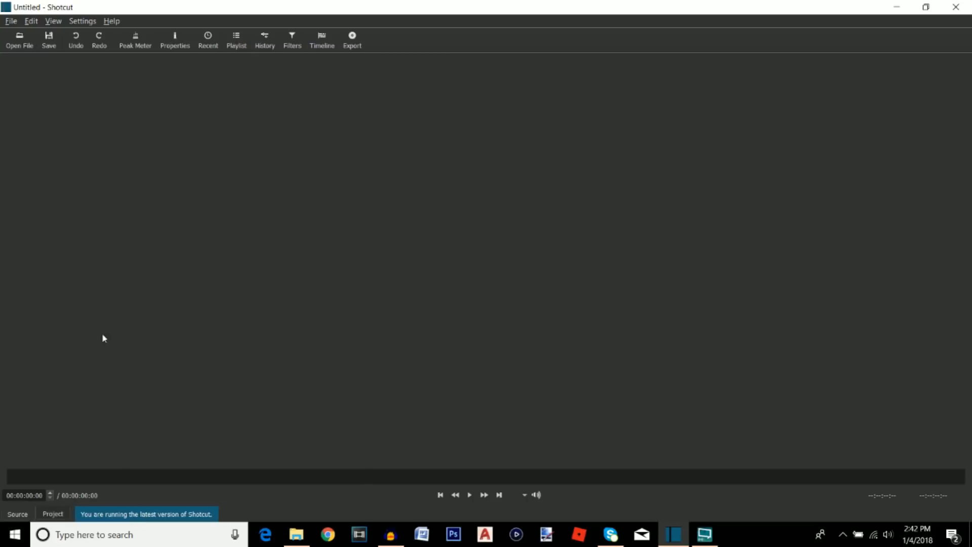
pyautogui.moveTo(329, 69)
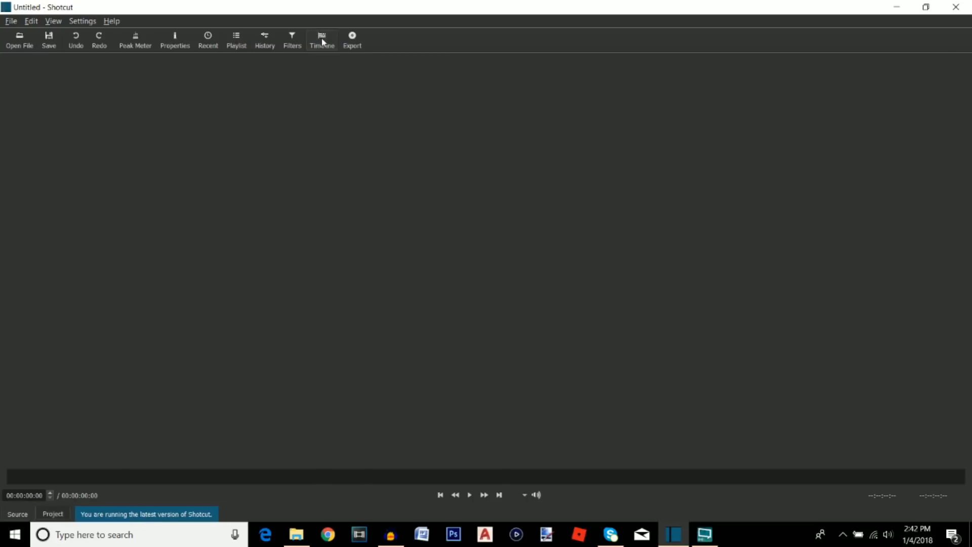
# Step: Show the timeline and add two video tracks, giving V1, V2, A1 and A2
pyautogui.click(322, 39)
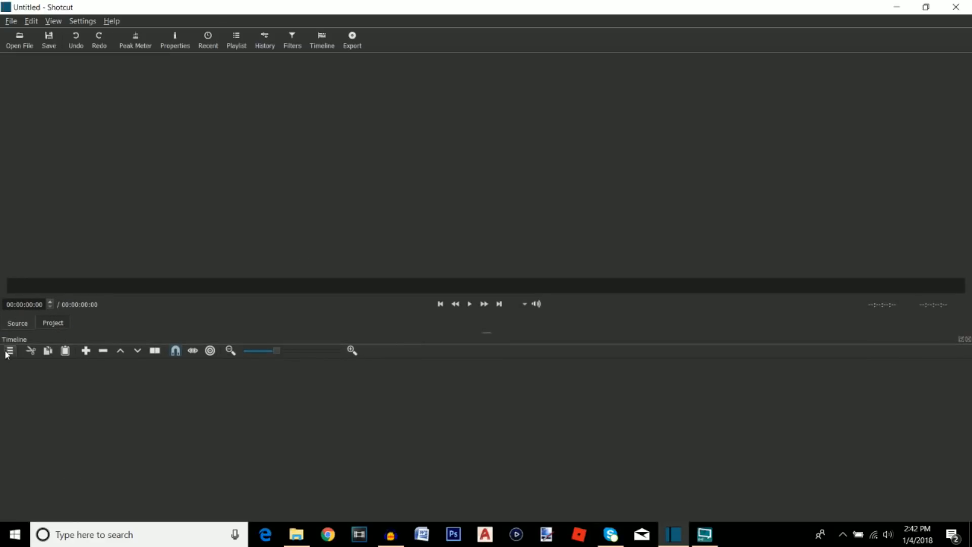
pyautogui.click(9, 350)
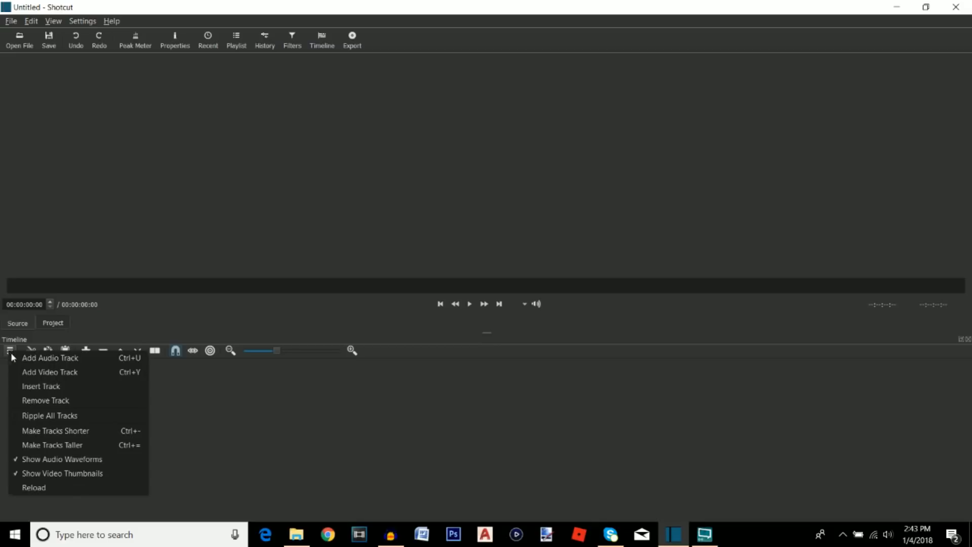
pyautogui.click(50, 373)
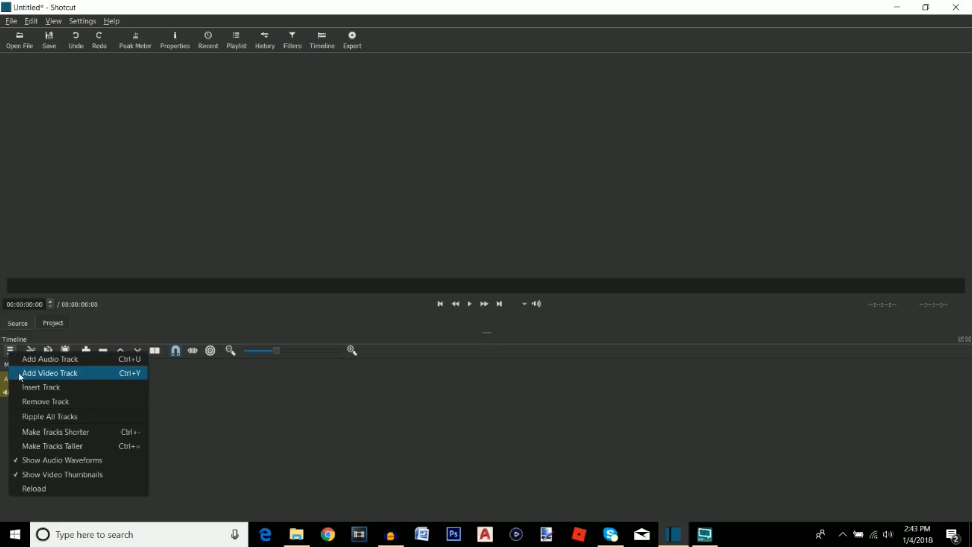
pyautogui.click(49, 372)
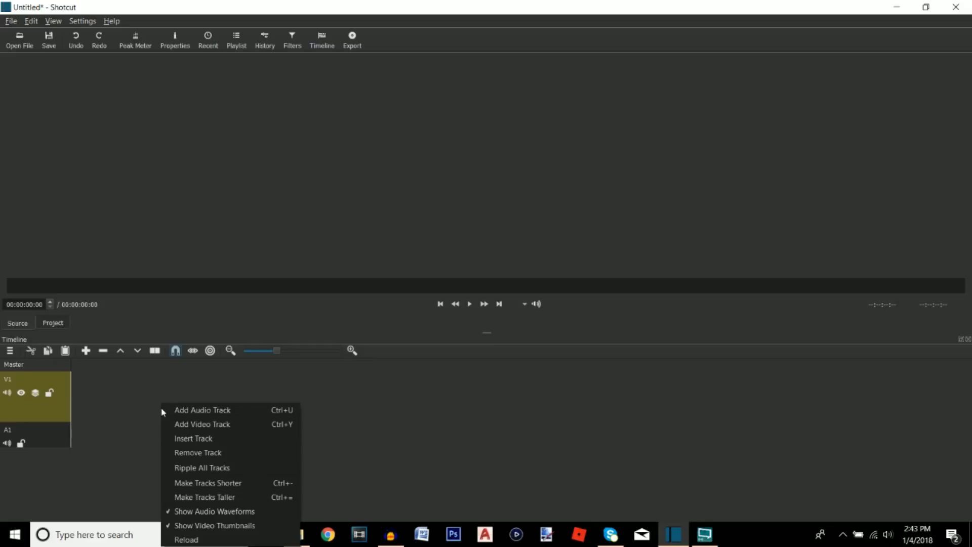
pyautogui.click(201, 424)
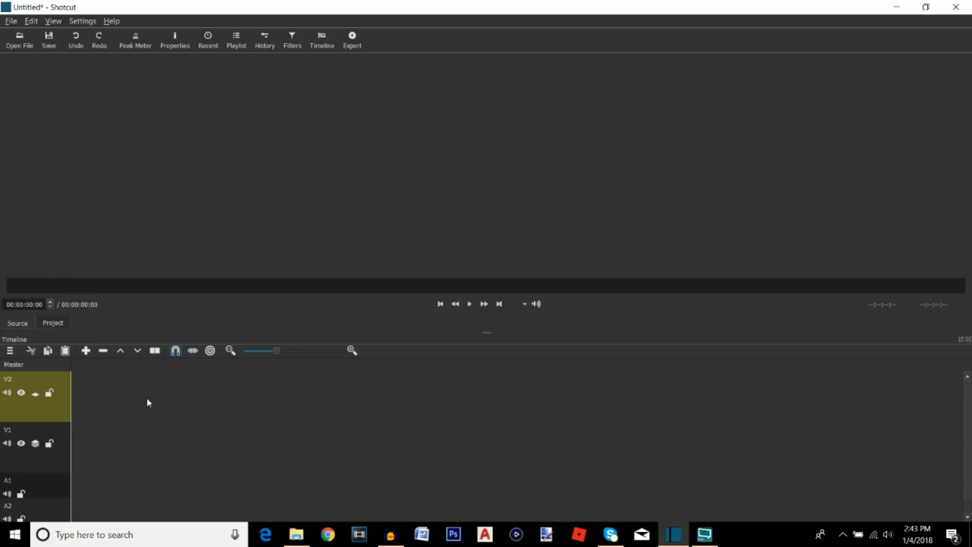
pyautogui.moveTo(150, 406)
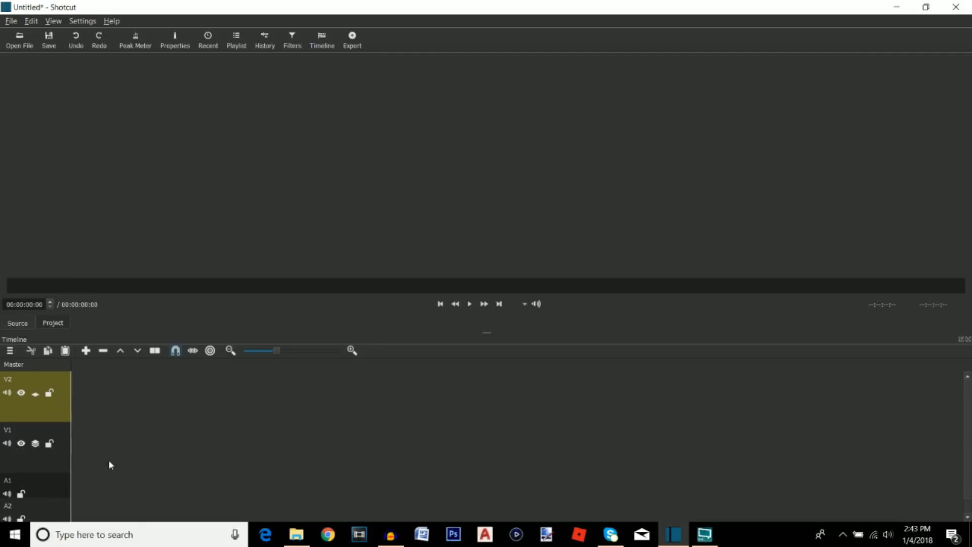
pyautogui.moveTo(164, 190)
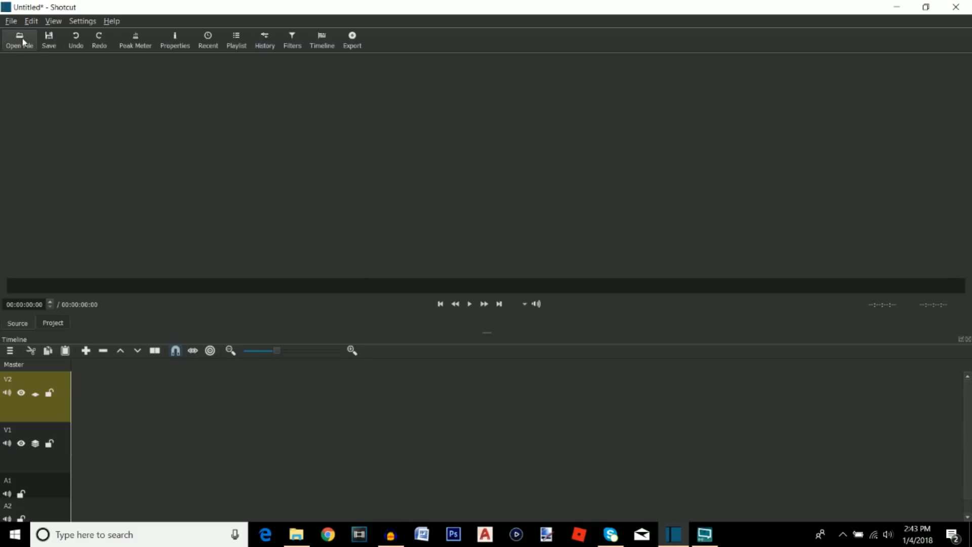
# Step: Open 'Black Ops 2 Gameplay' from Desktop > YOUTUBE STUFF > Videos onto track V2
pyautogui.click(18, 39)
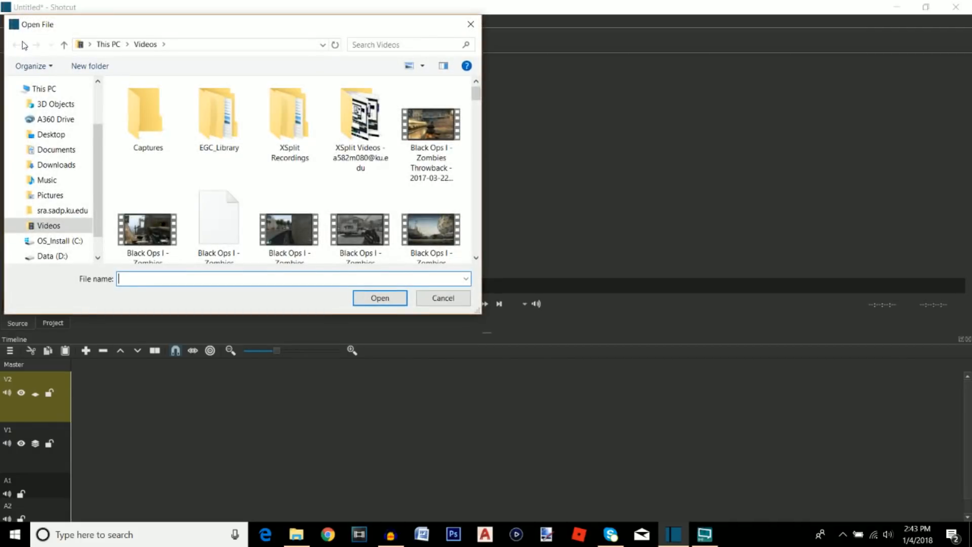
pyautogui.click(51, 134)
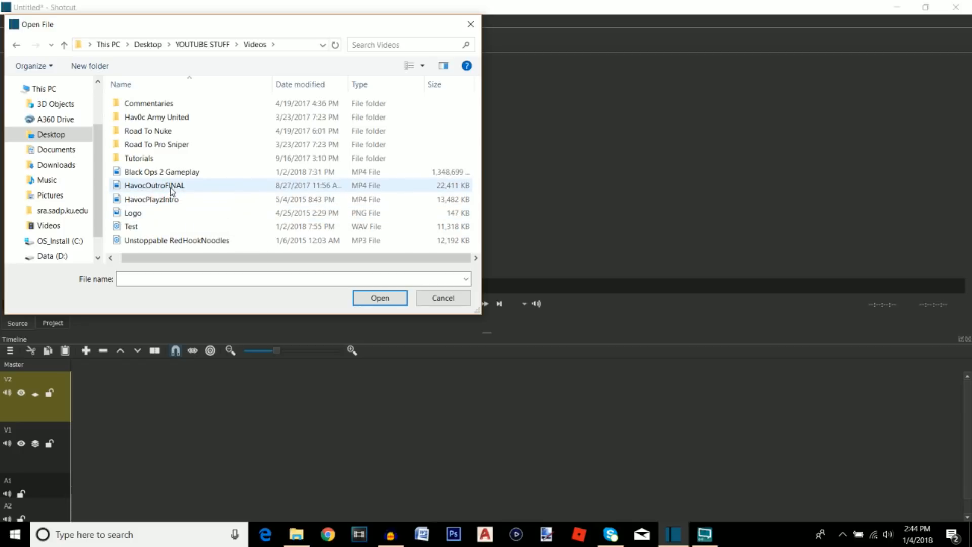
pyautogui.moveTo(152, 199)
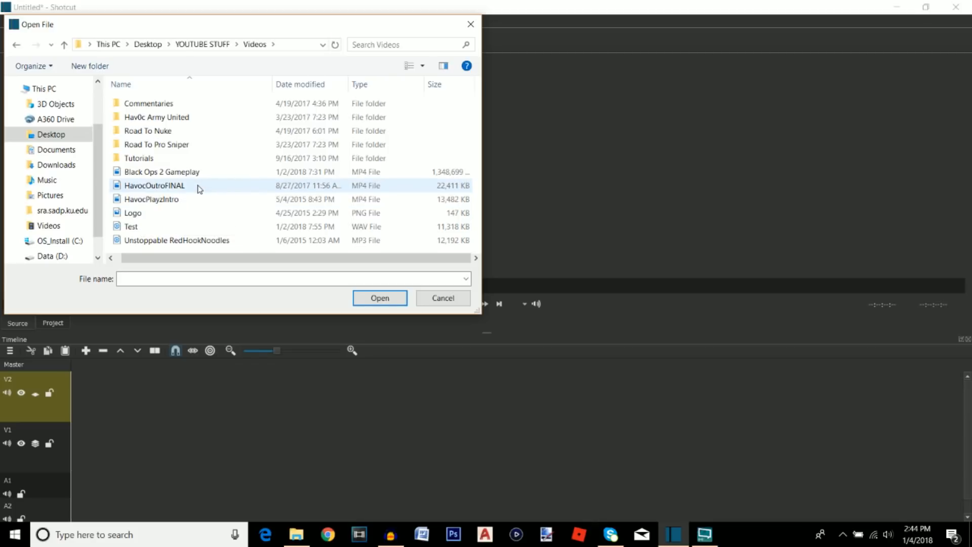
pyautogui.moveTo(151, 199)
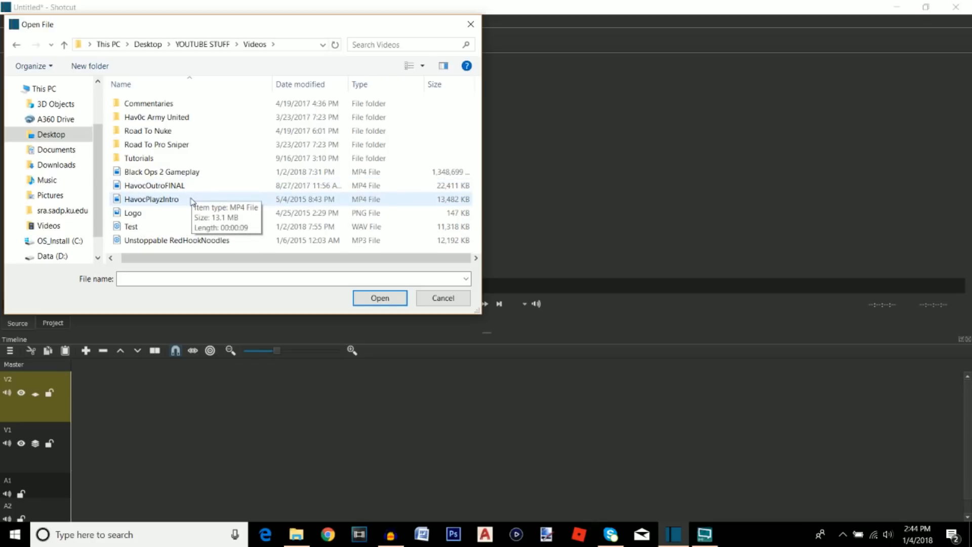
pyautogui.click(161, 172)
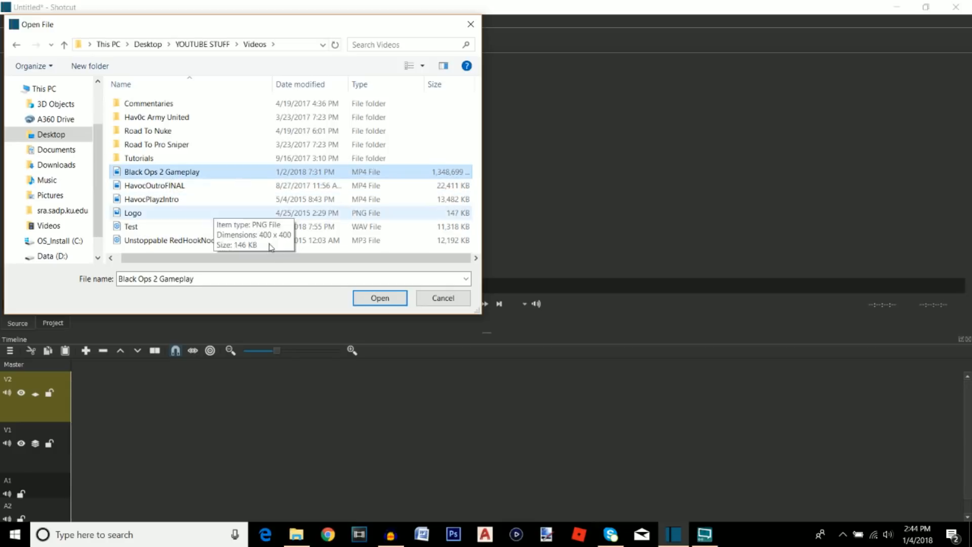
pyautogui.click(379, 298)
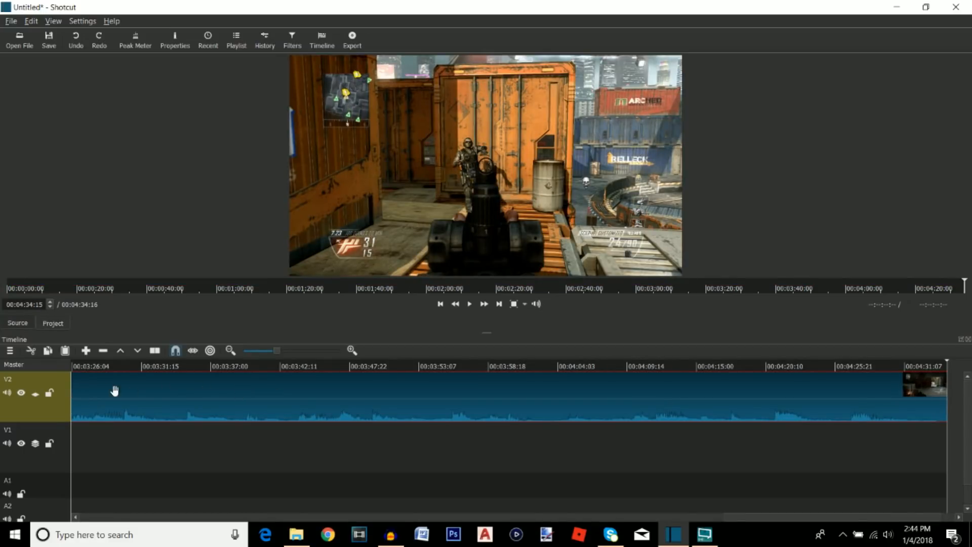
pyautogui.moveTo(71, 398)
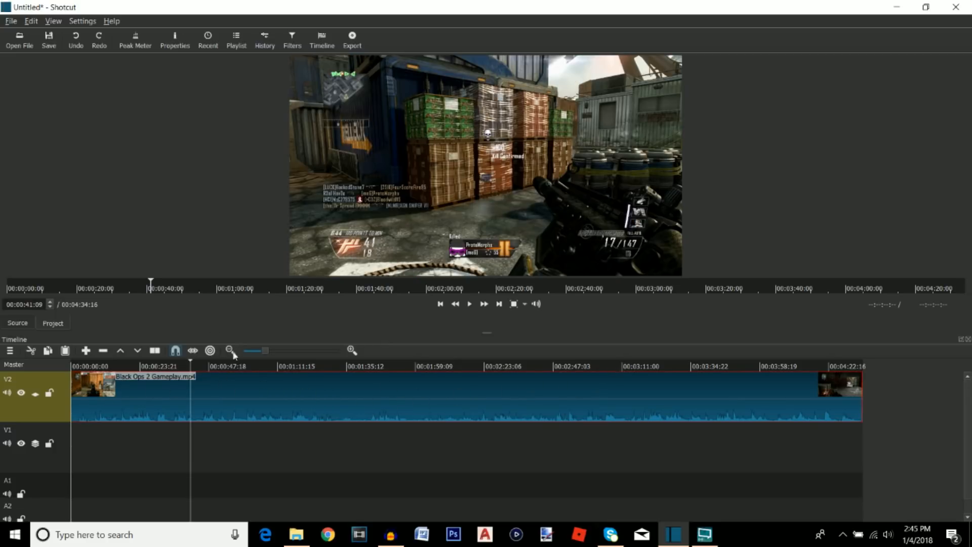
# Step: Import the HavocPlayzIntro clip at the start of V1 and preview it
pyautogui.click(19, 38)
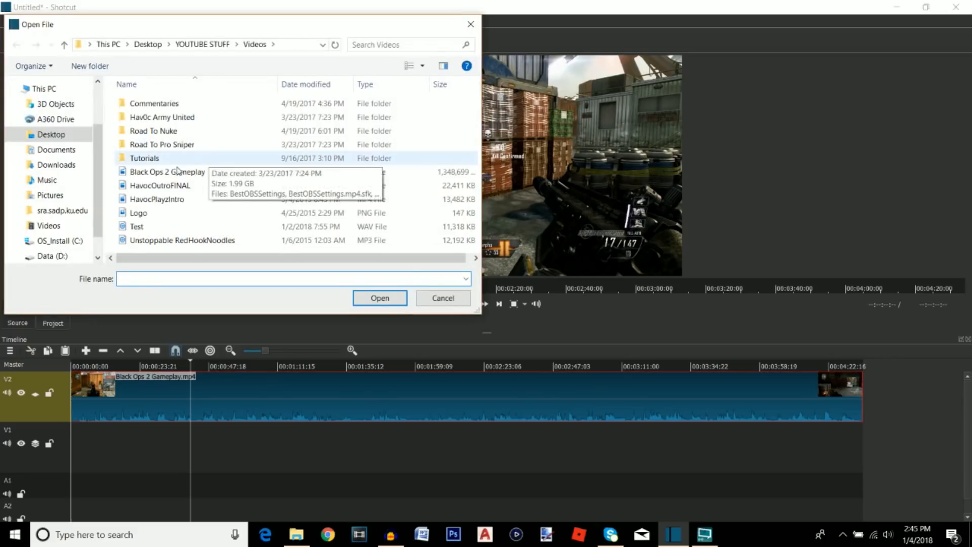
pyautogui.click(379, 298)
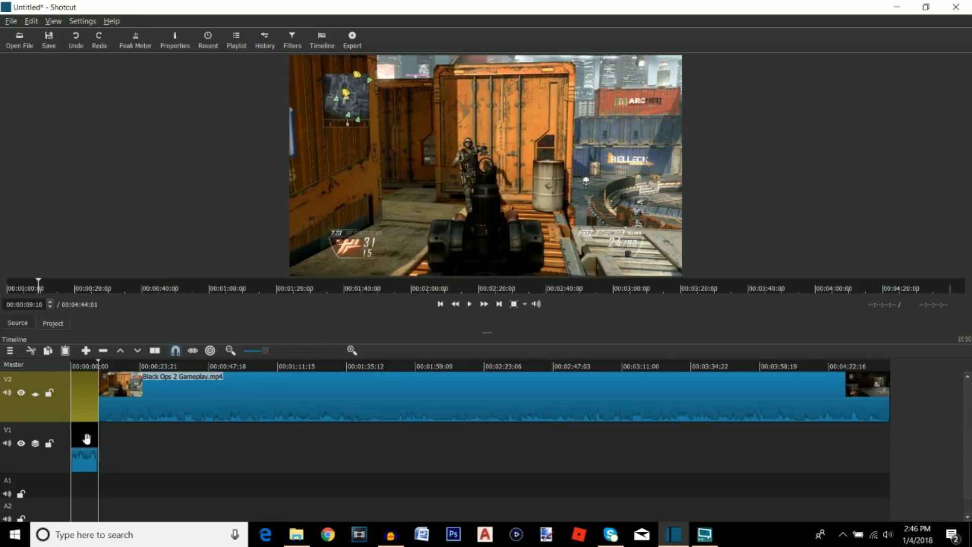
pyautogui.click(85, 447)
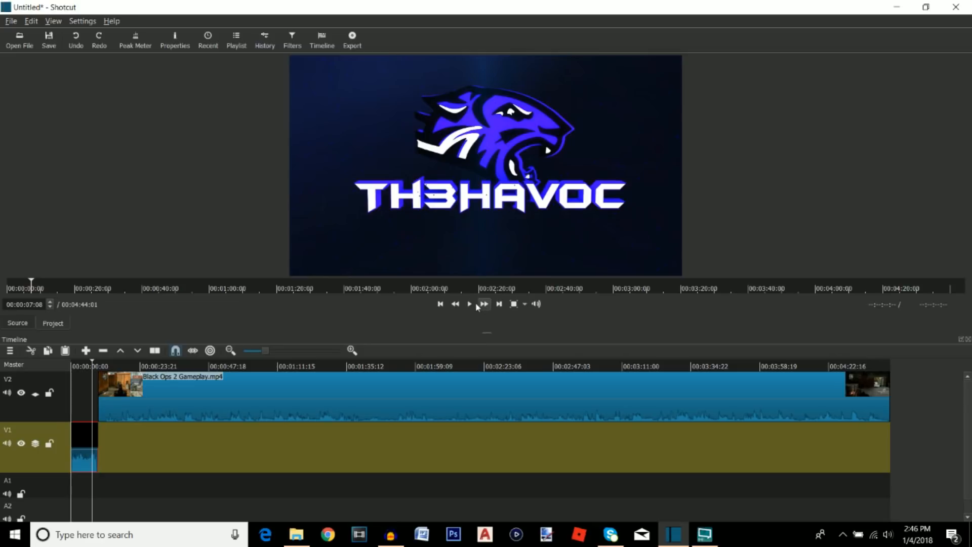
pyautogui.click(469, 304)
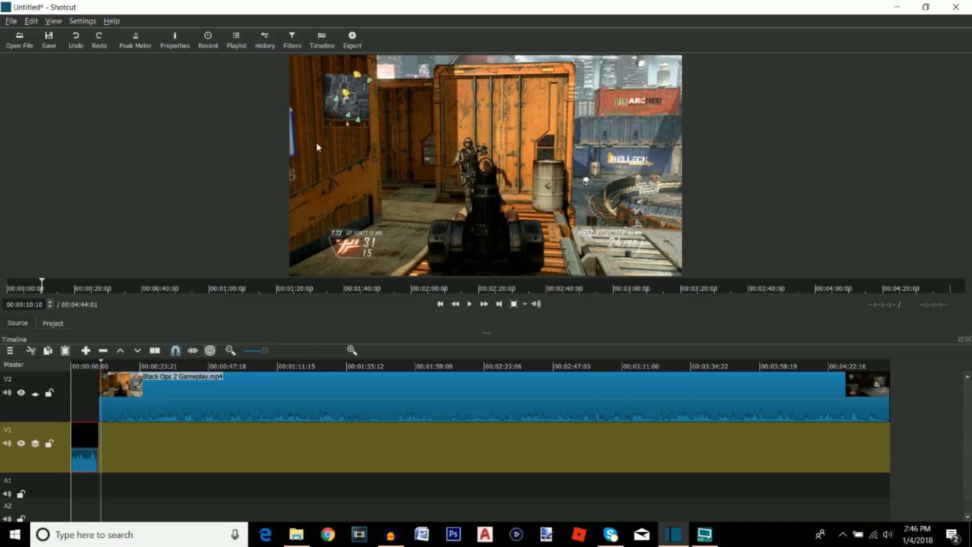
pyautogui.moveTo(295, 160)
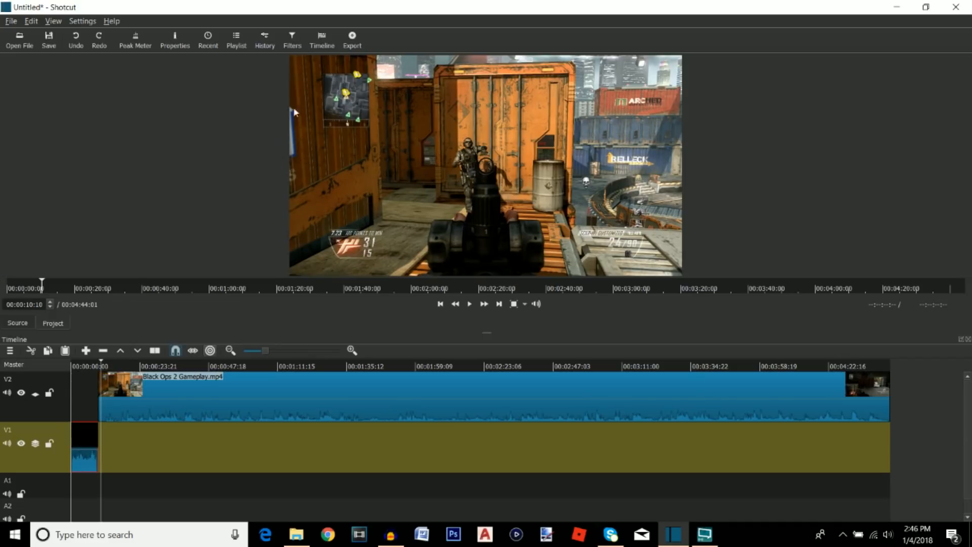
pyautogui.moveTo(292, 38)
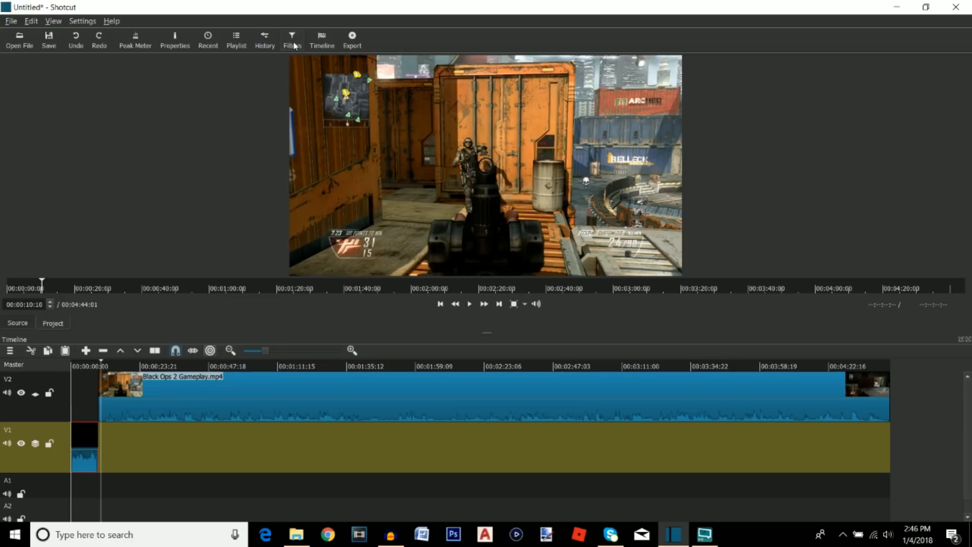
# Step: Add Fade In Video and Fade Out Video filters to the gameplay clip and preview them
pyautogui.click(292, 39)
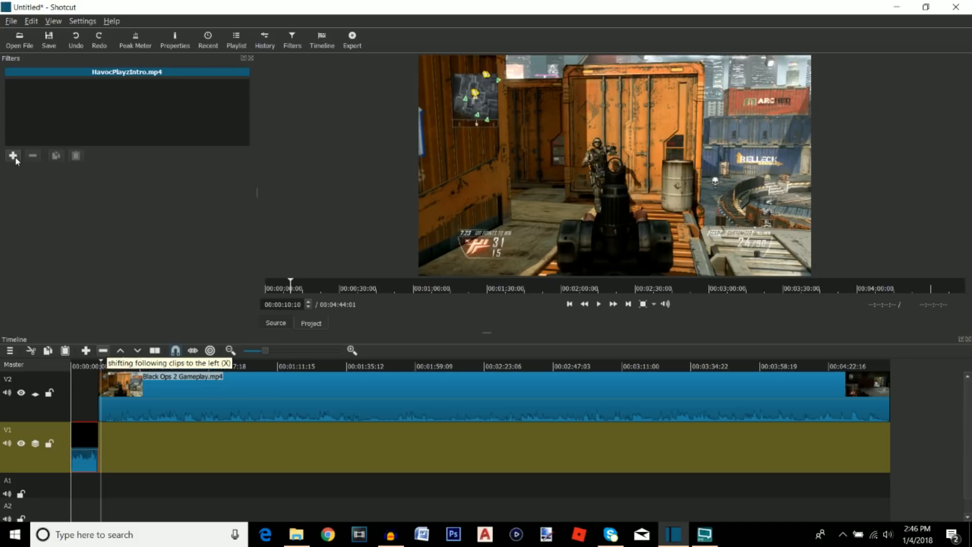
pyautogui.click(12, 156)
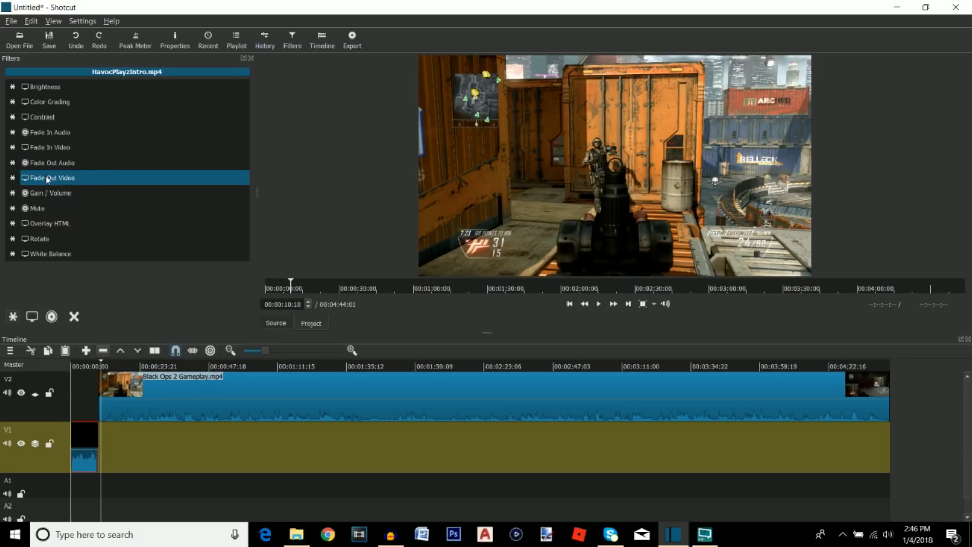
pyautogui.click(49, 147)
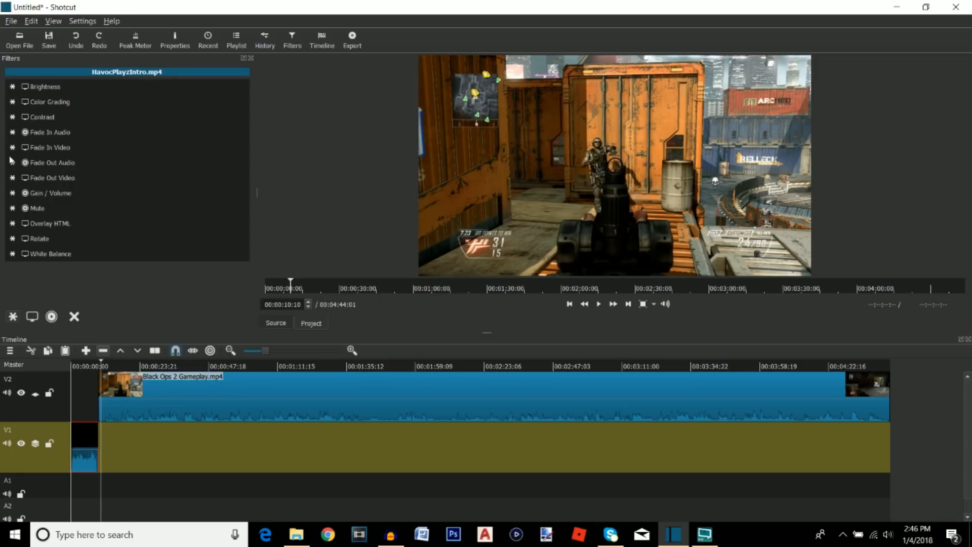
pyautogui.click(52, 178)
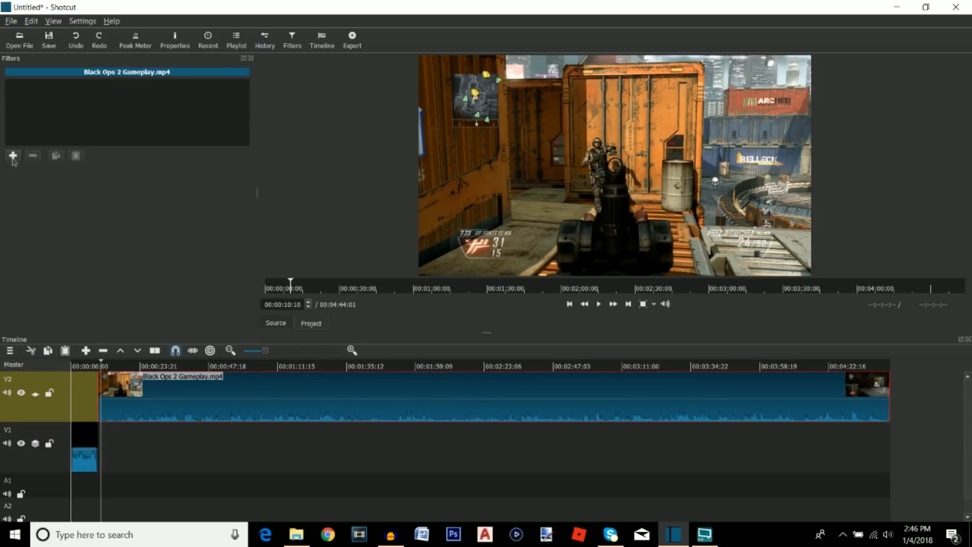
pyautogui.click(12, 156)
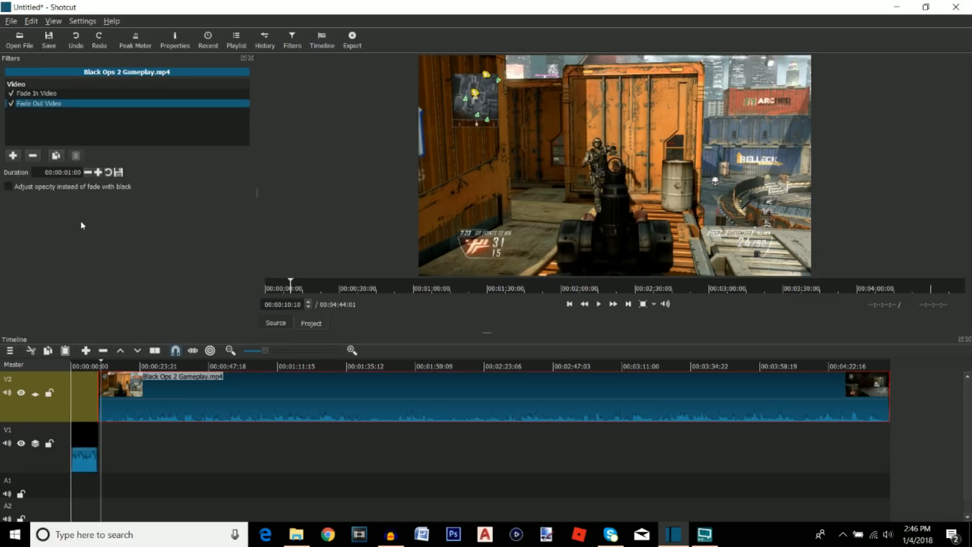
pyautogui.moveTo(6, 224)
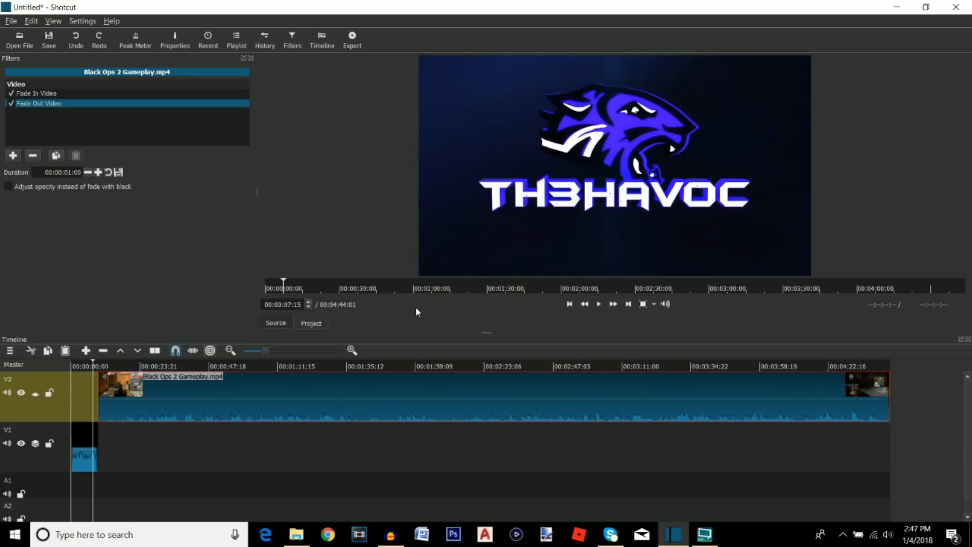
pyautogui.click(597, 304)
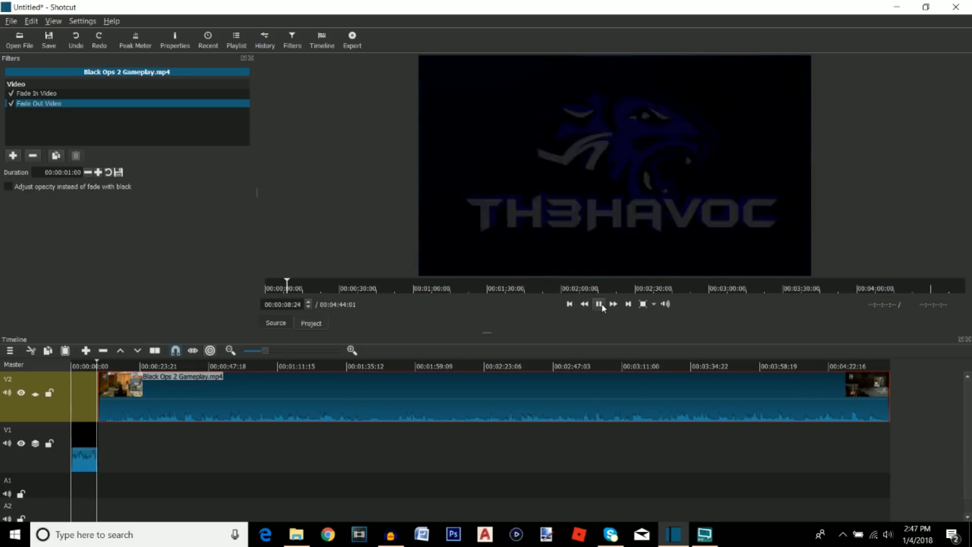
pyautogui.click(599, 304)
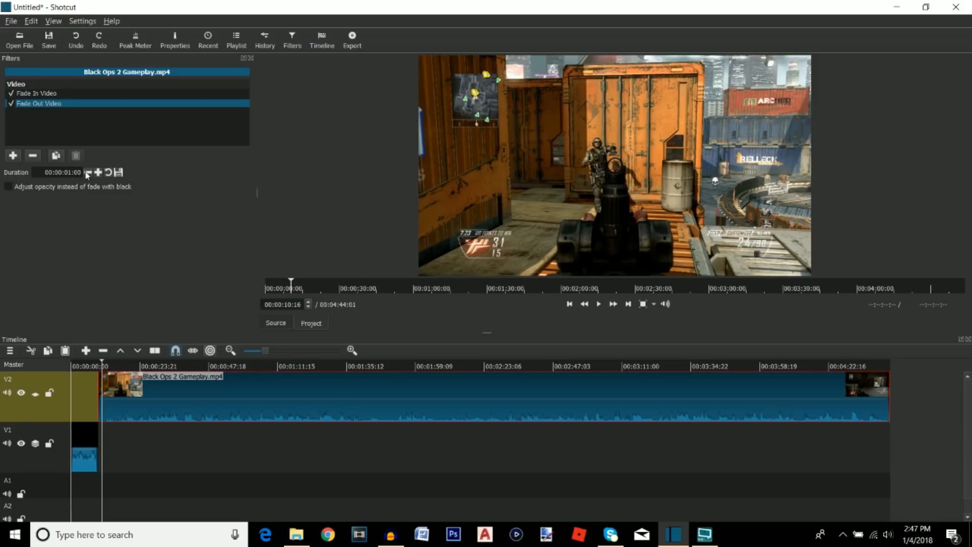
pyautogui.moveTo(652, 159)
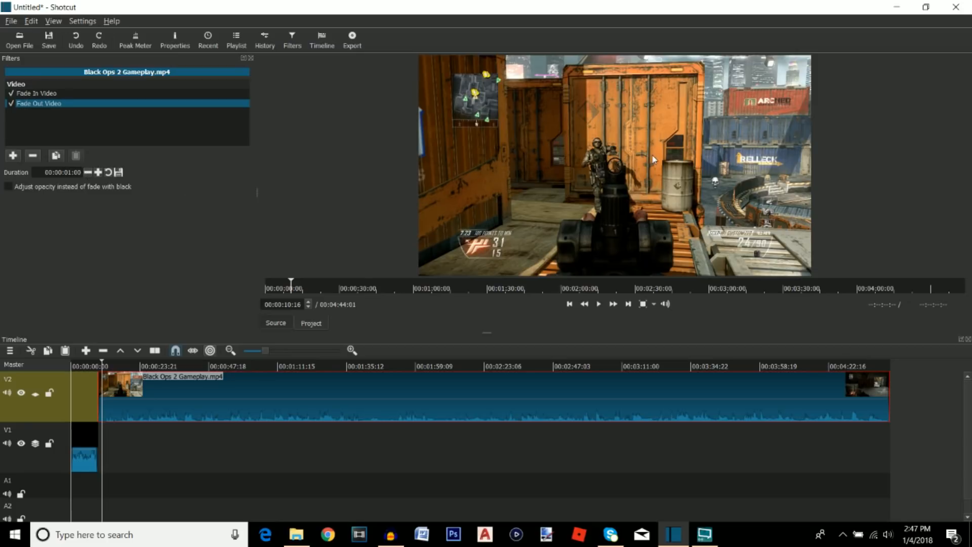
pyautogui.moveTo(357, 213)
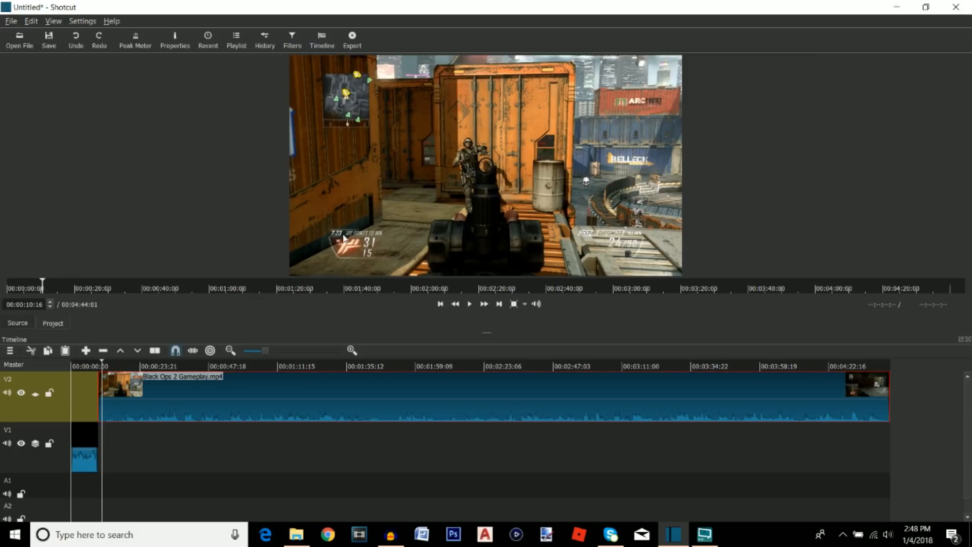
pyautogui.moveTo(242, 75)
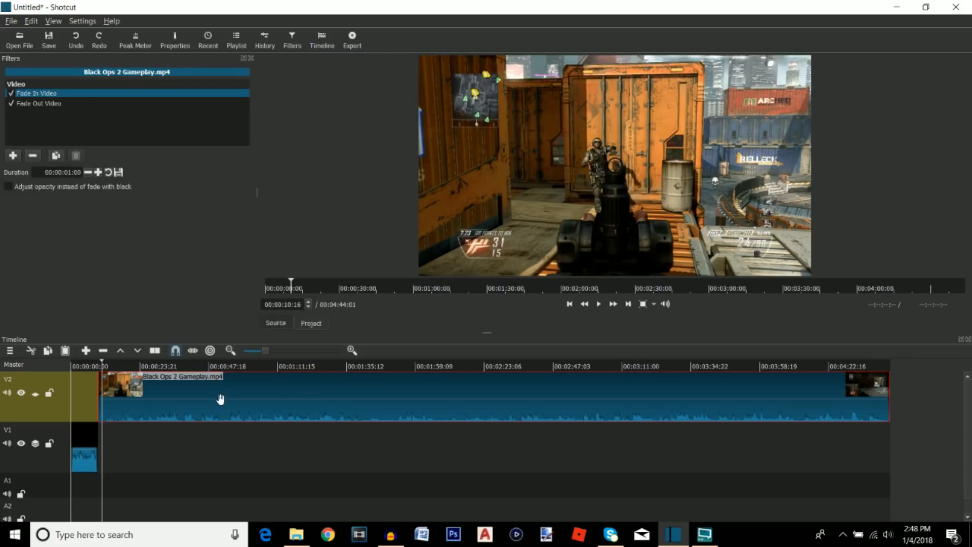
pyautogui.moveTo(192, 351)
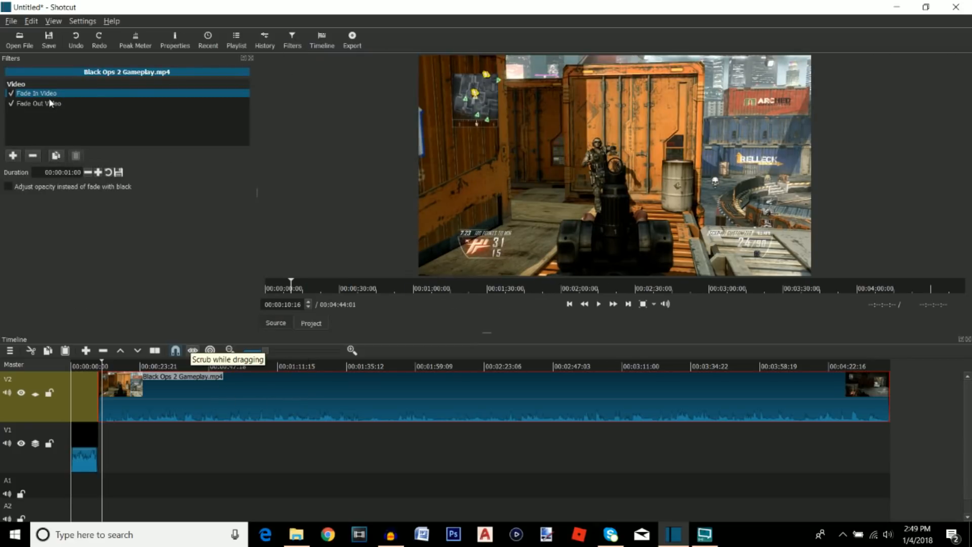
# Step: Replace a pink-tinted Color Grading with a blue-teal grade and toggle it to compare
pyautogui.click(13, 157)
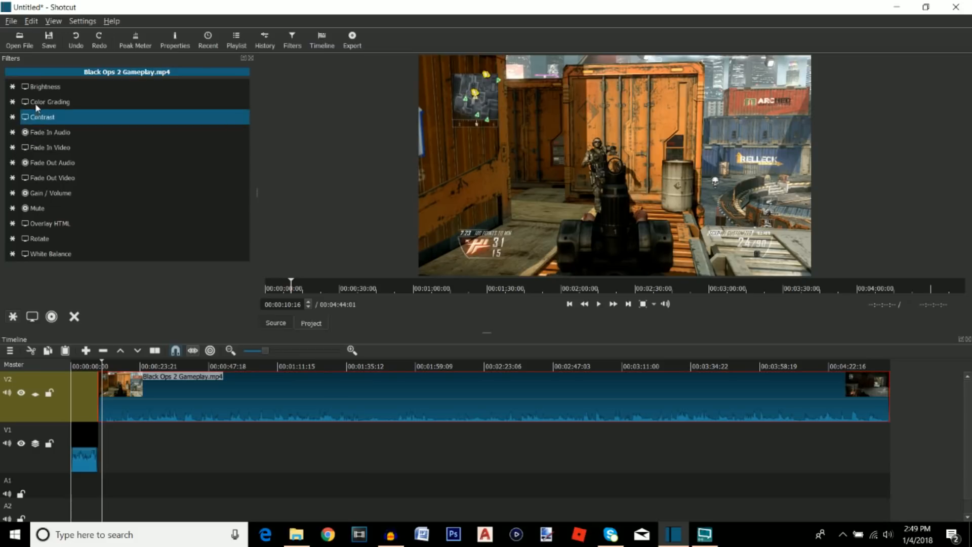
pyautogui.click(49, 102)
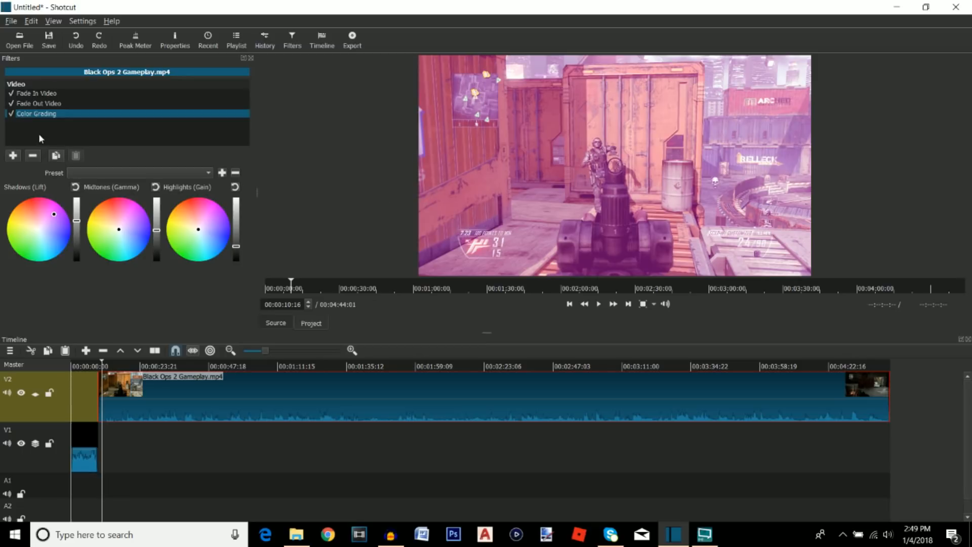
pyautogui.click(33, 155)
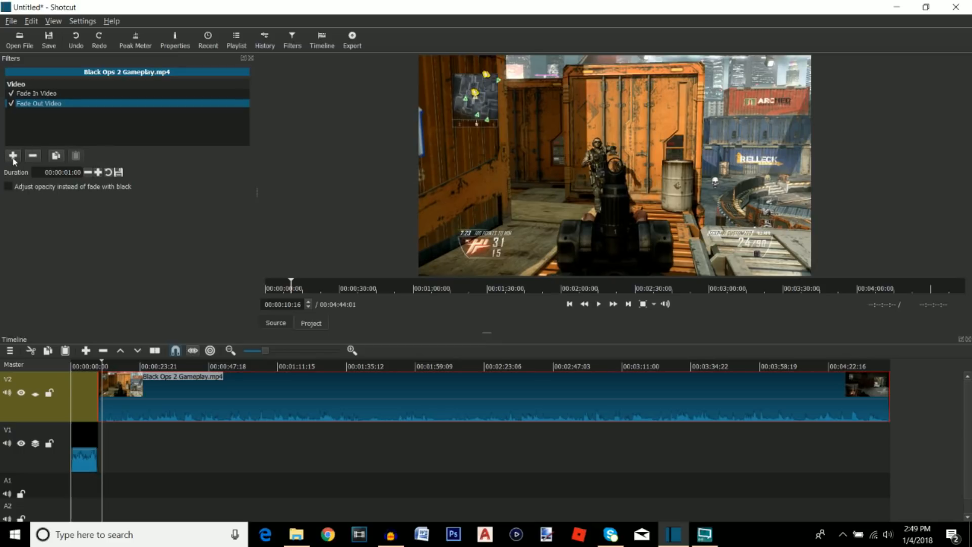
pyautogui.click(12, 155)
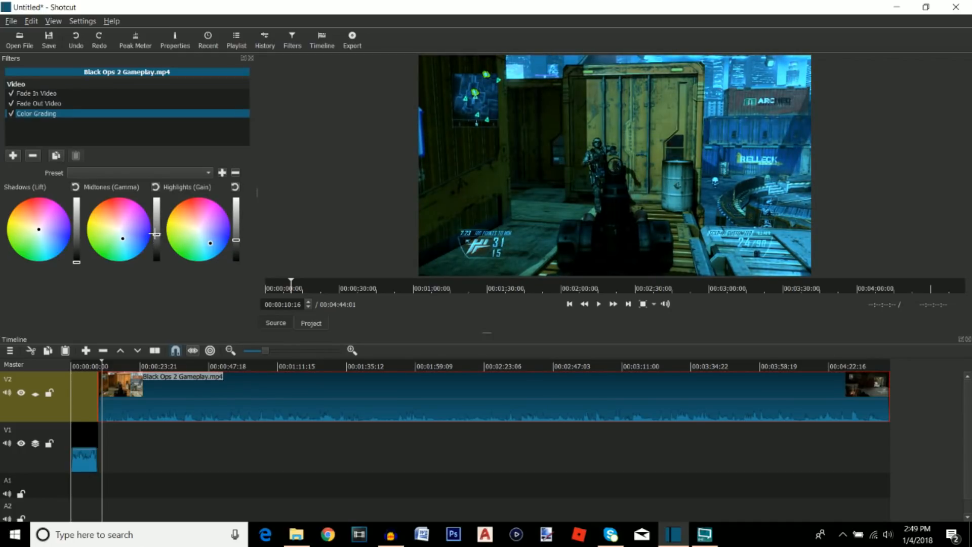
pyautogui.click(9, 116)
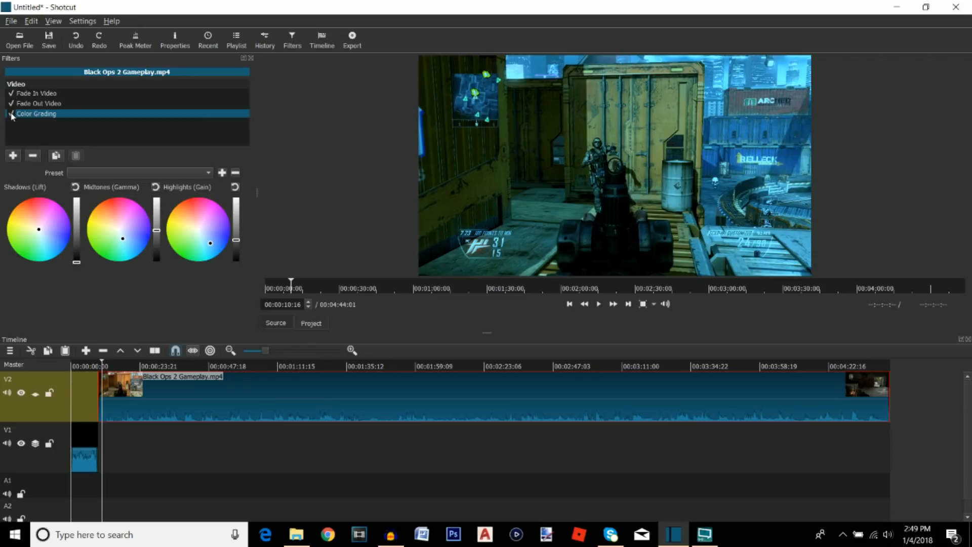
pyautogui.click(10, 115)
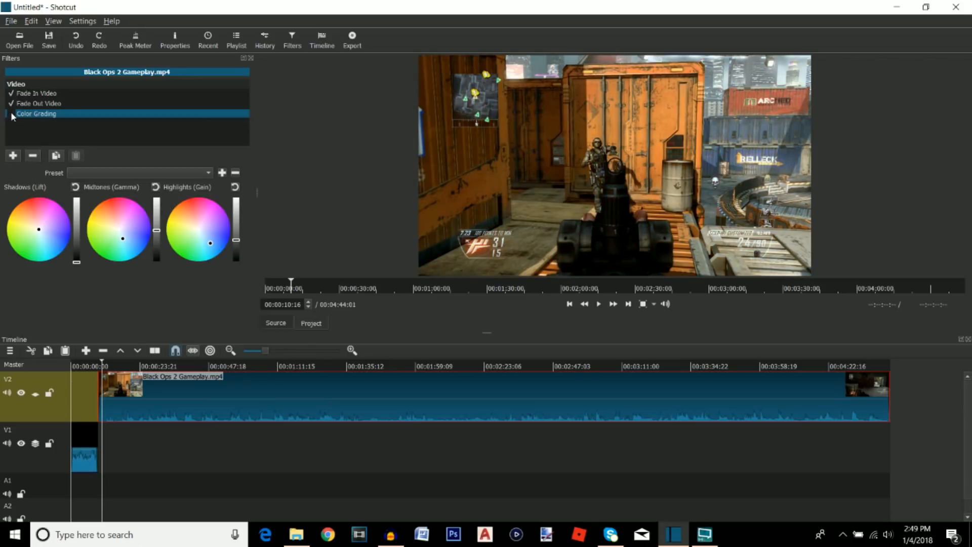
pyautogui.click(9, 113)
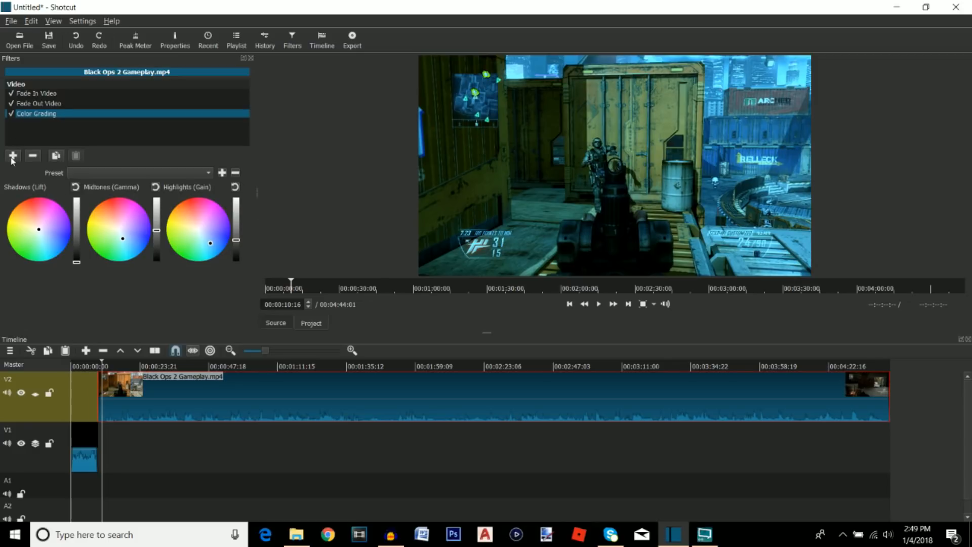
# Step: Add a Gain / Volume filter and lower the gain to about -28.7 dB
pyautogui.click(12, 155)
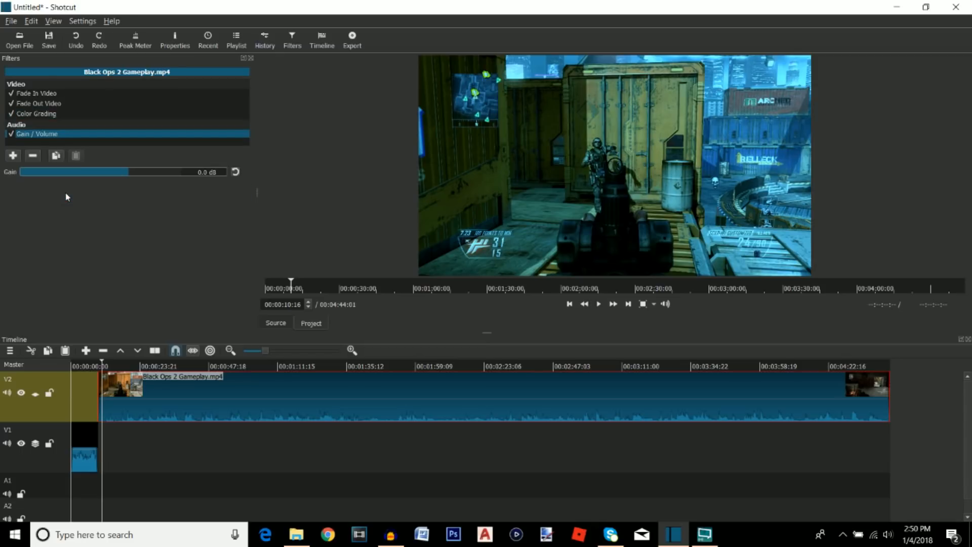
pyautogui.moveTo(149, 411)
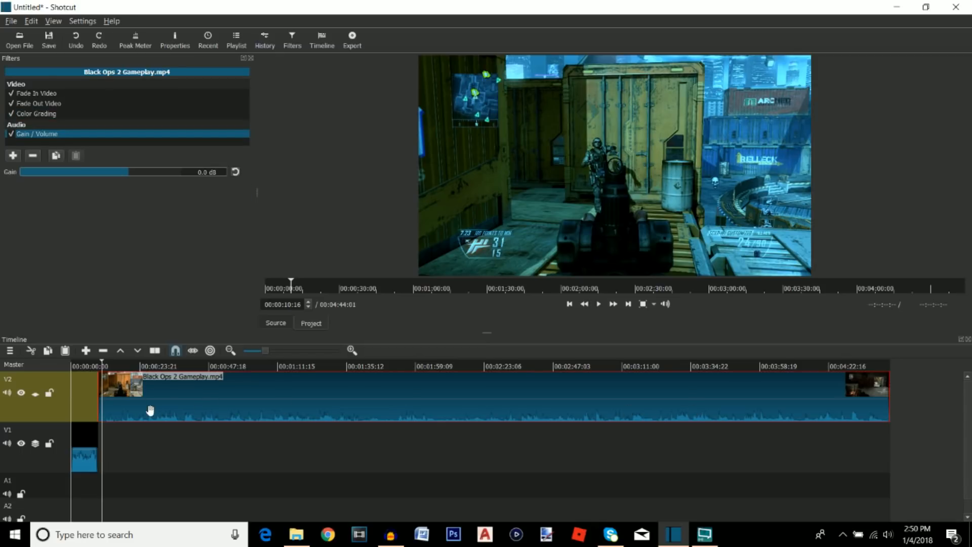
pyautogui.moveTo(232, 431)
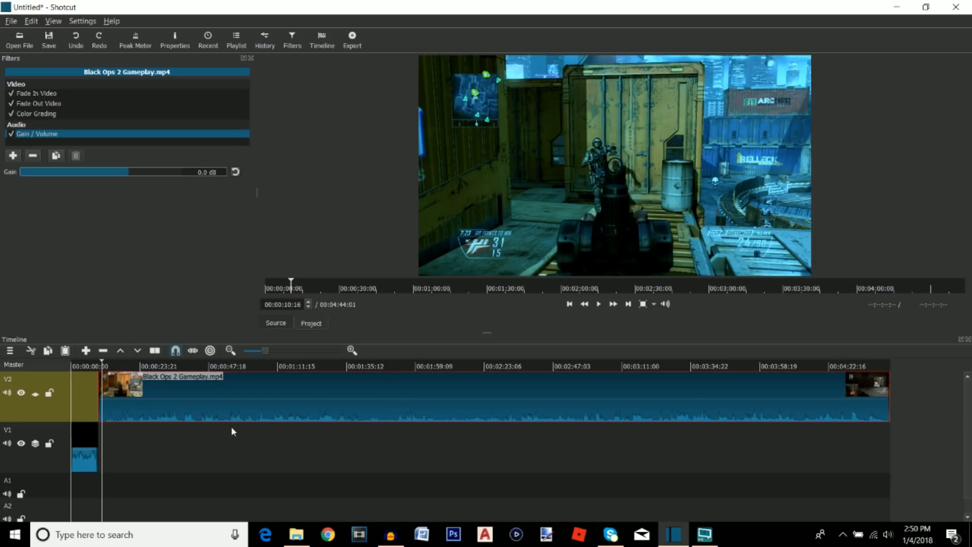
pyautogui.moveTo(110, 190)
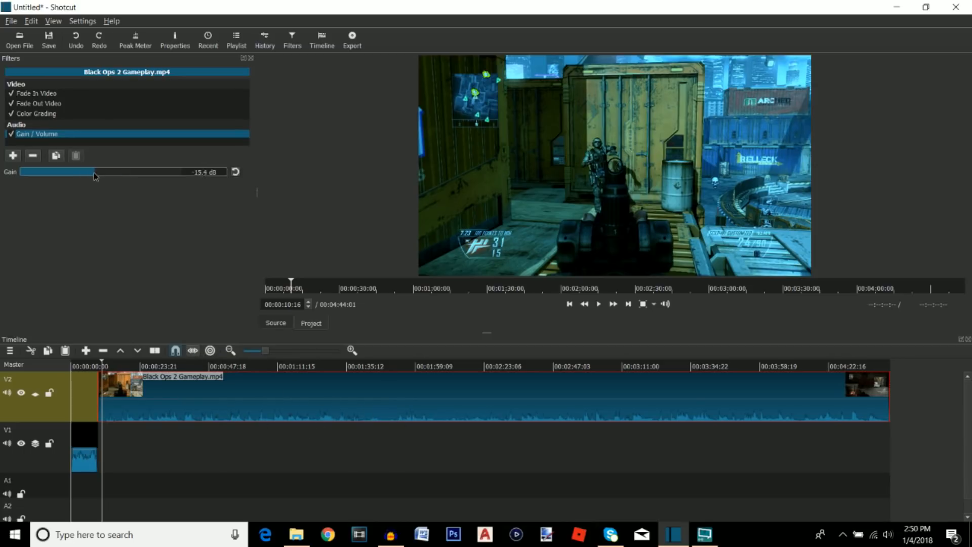
pyautogui.moveTo(93, 172); pyautogui.dragTo(65, 172)
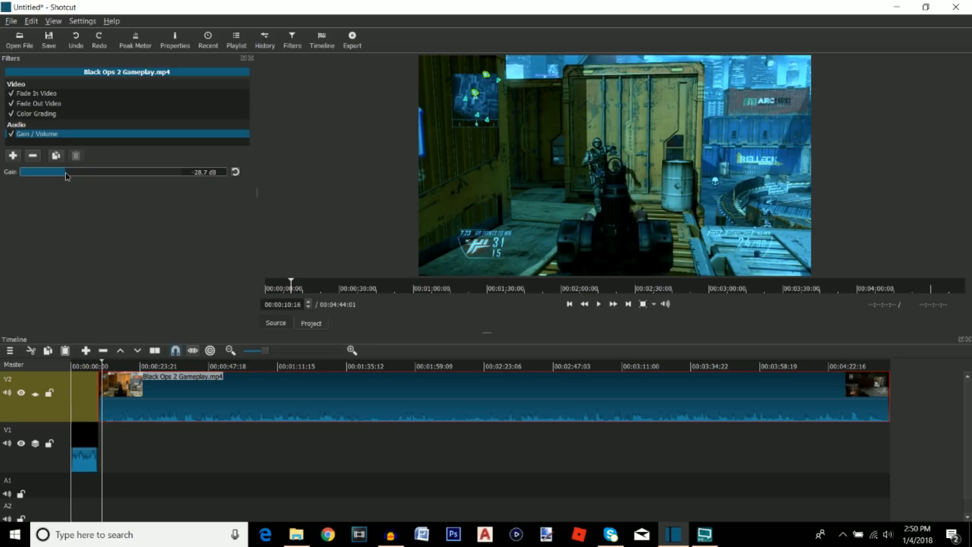
pyautogui.moveTo(65, 171); pyautogui.dragTo(62, 172)
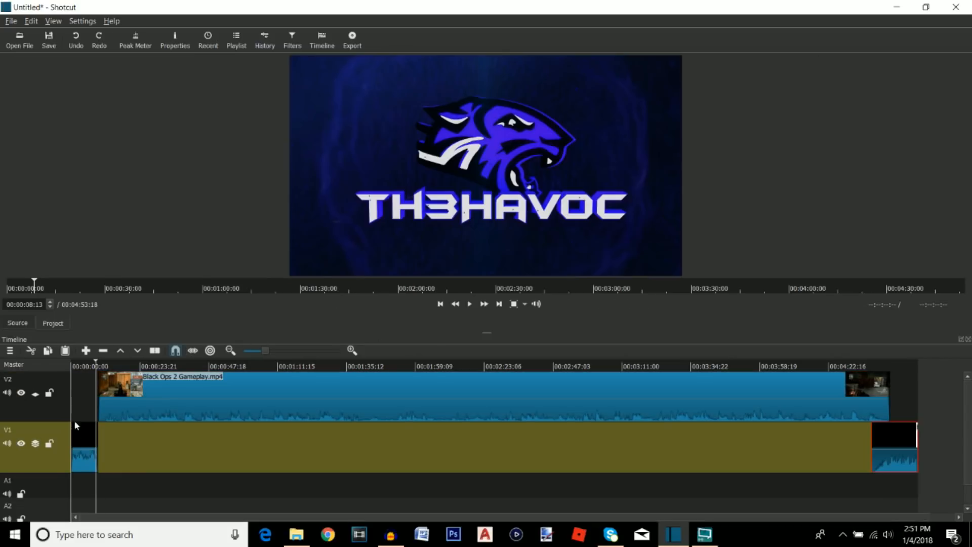
pyautogui.moveTo(416, 323)
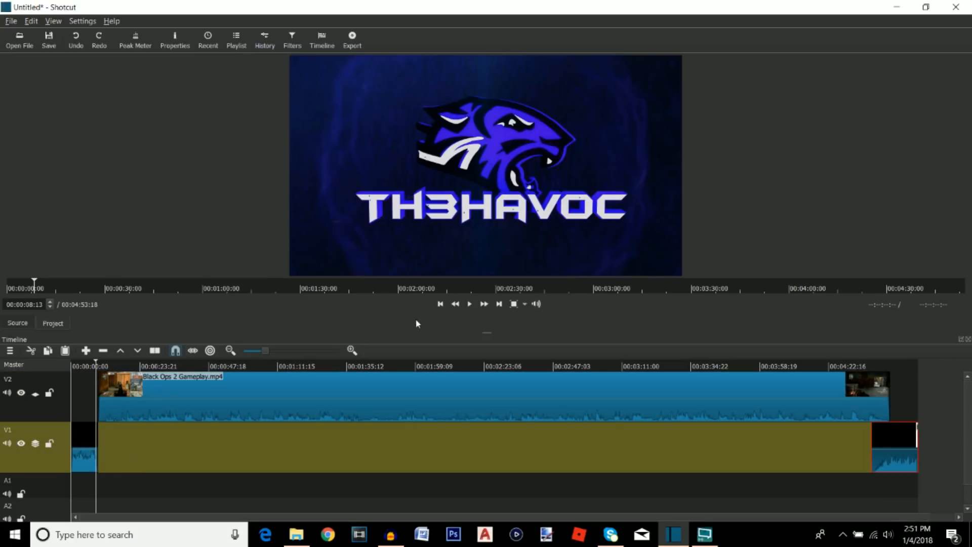
# Step: Split the gameplay clip near 30 s and remove the opening piece
pyautogui.click(469, 304)
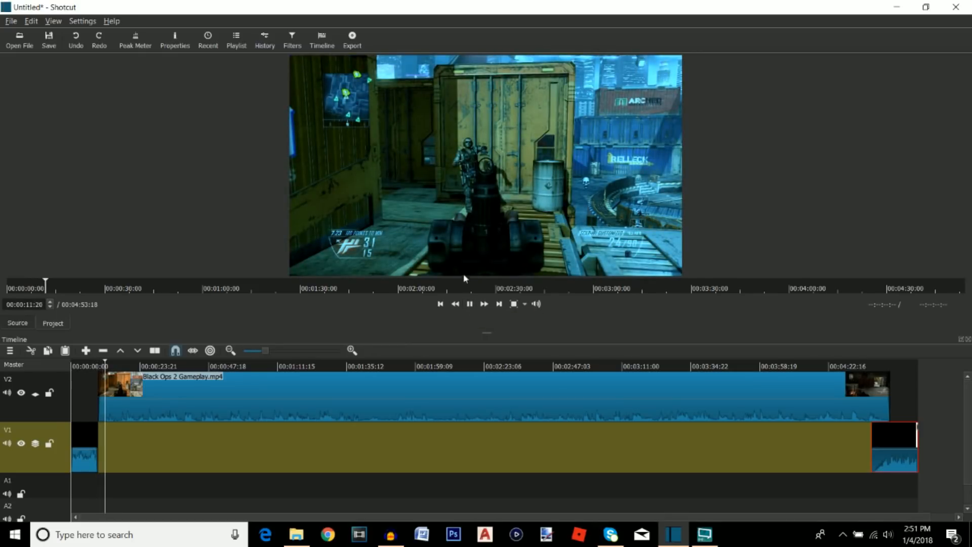
pyautogui.click(470, 304)
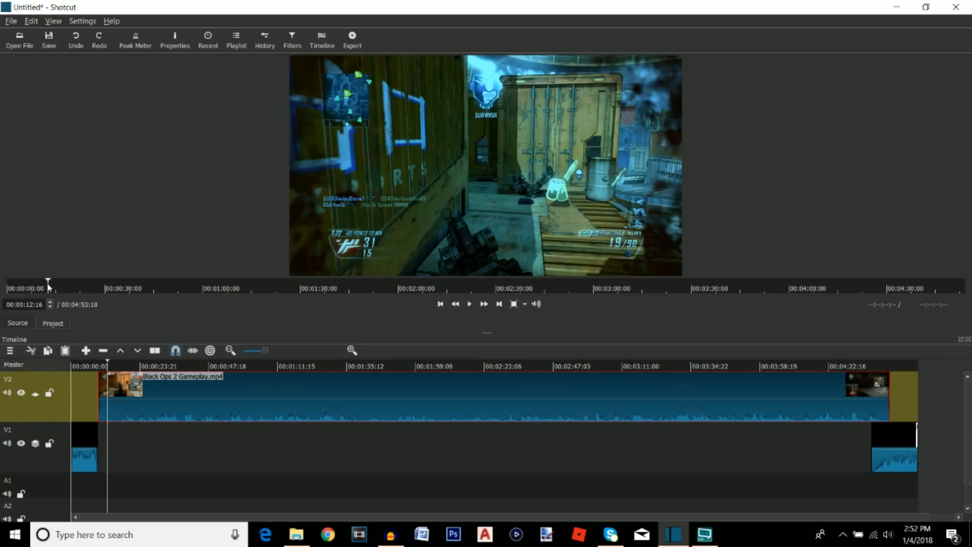
pyautogui.click(159, 365)
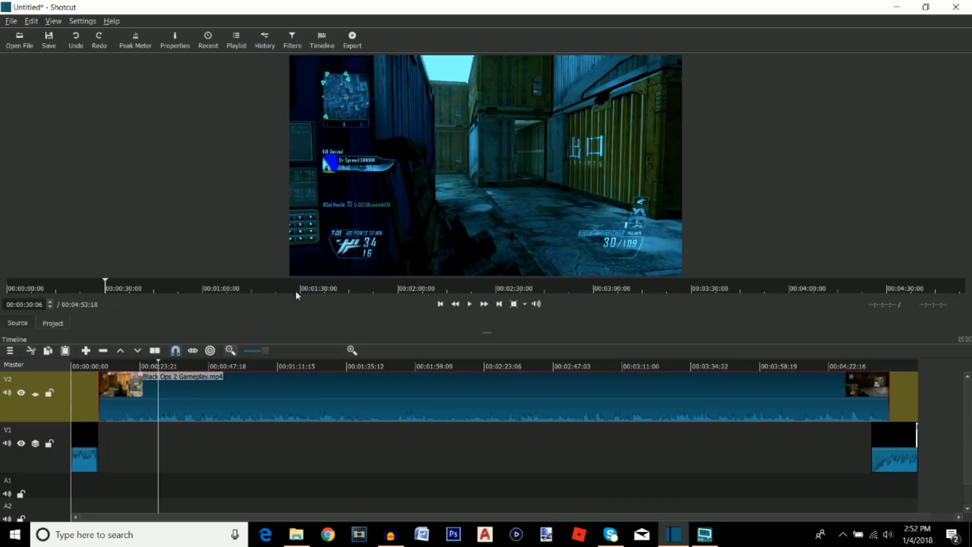
pyautogui.moveTo(158, 403)
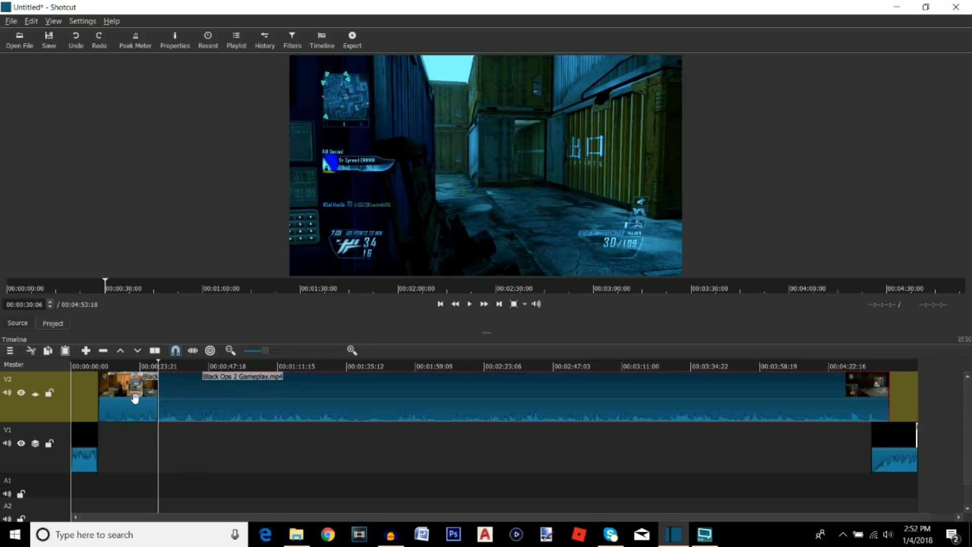
pyautogui.click(131, 397)
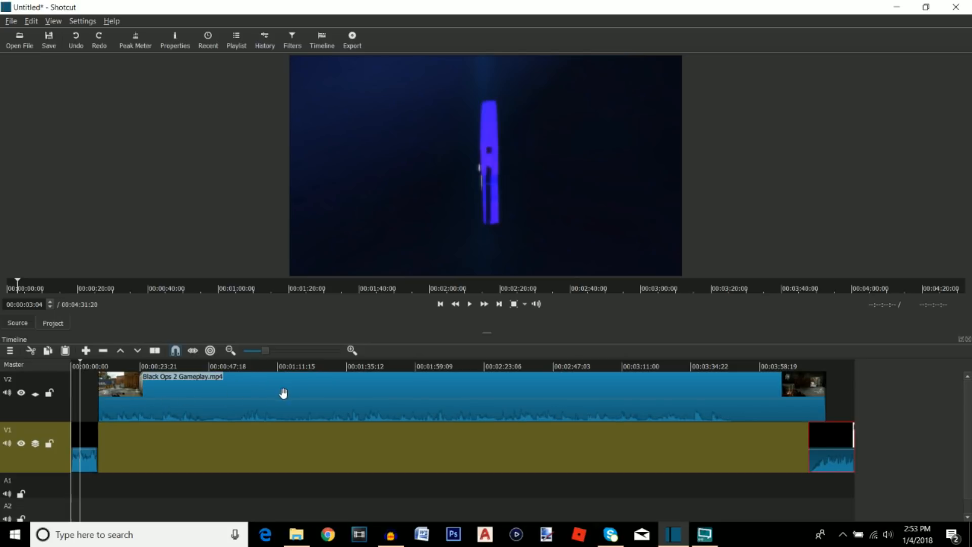
pyautogui.moveTo(342, 392)
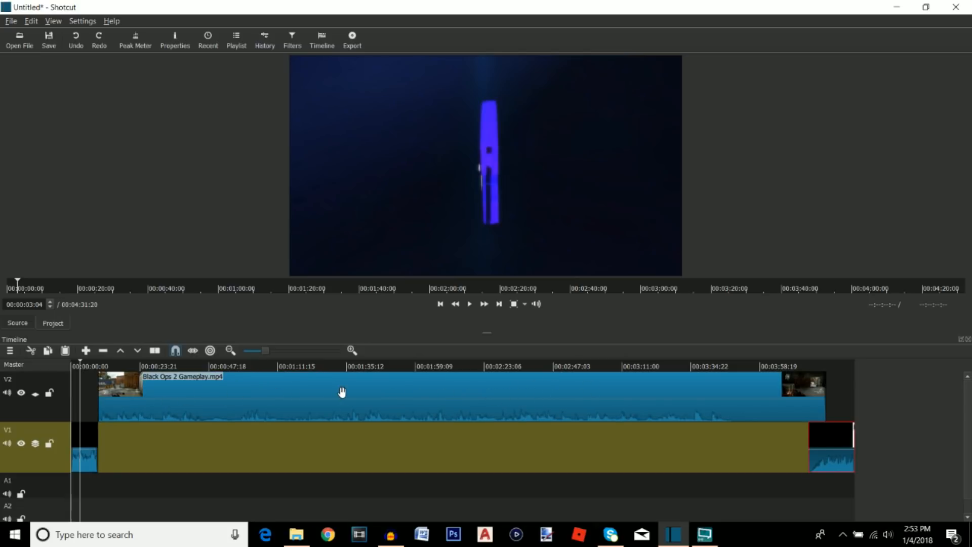
pyautogui.moveTo(444, 406)
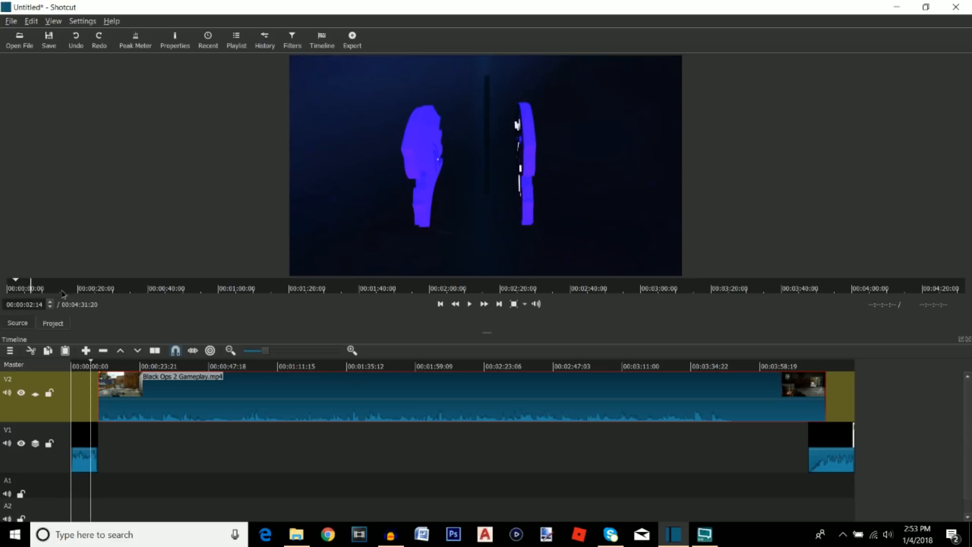
# Step: Select the gameplay clip and split it at the playhead to cut a middle section
pyautogui.click(358, 288)
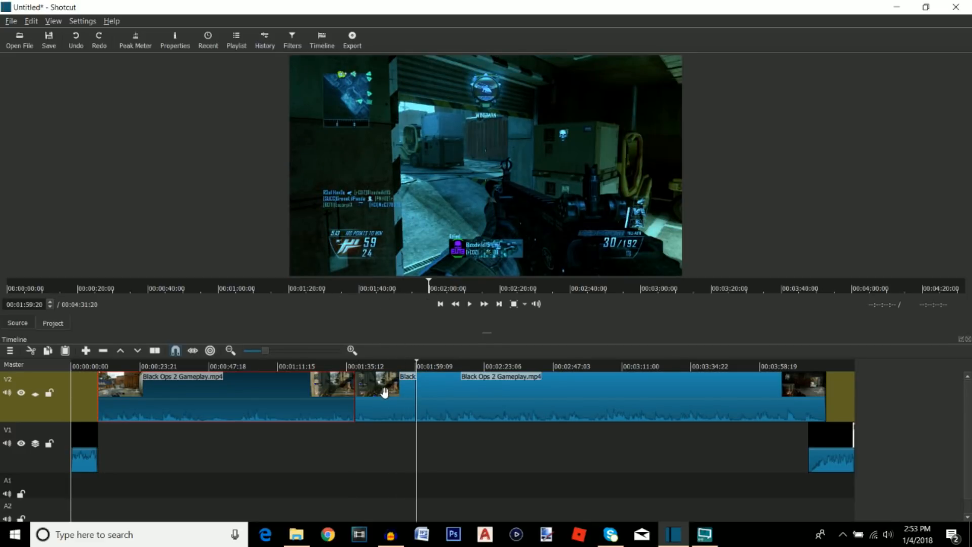
pyautogui.rightClick(384, 392)
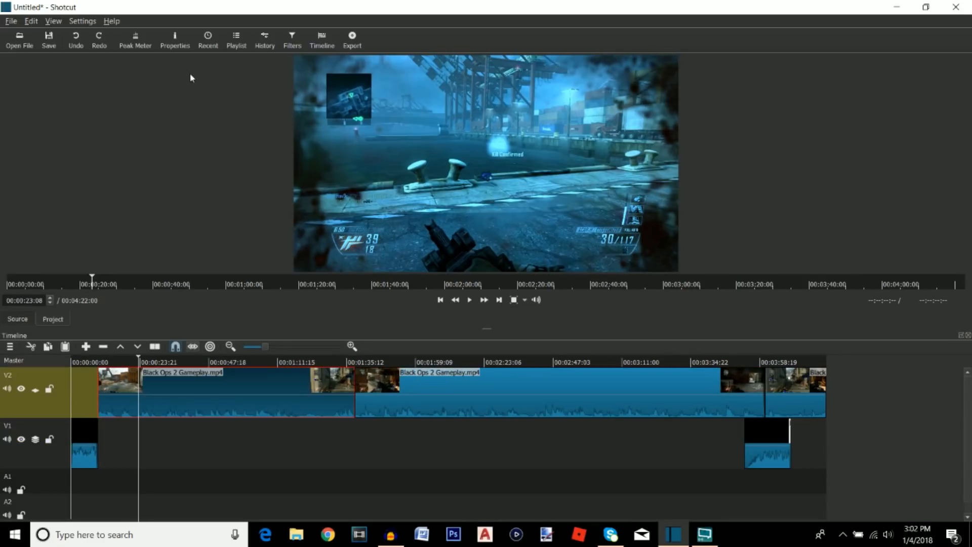
# Step: Add a Saturation filter, try high and greyscale values, then restore normal saturation
pyautogui.click(292, 37)
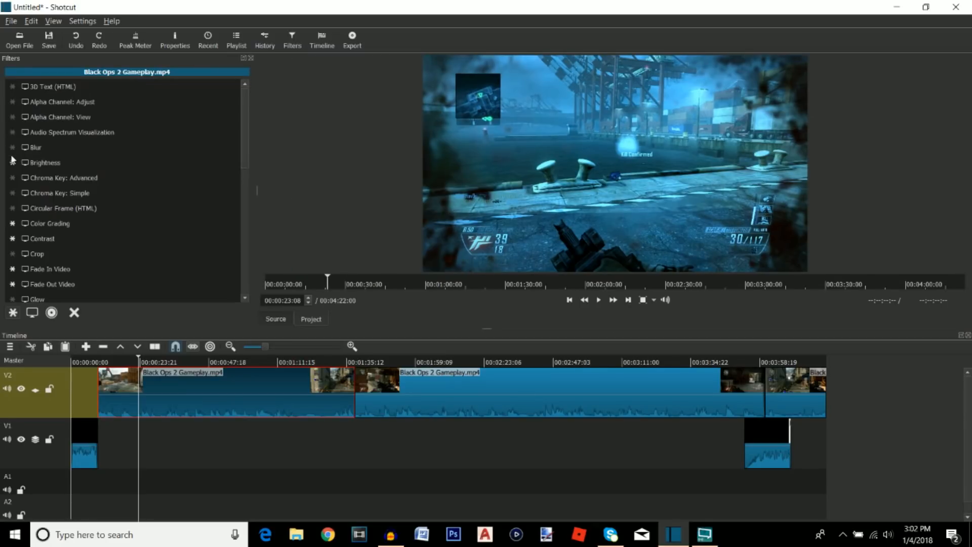
pyautogui.moveTo(31, 313)
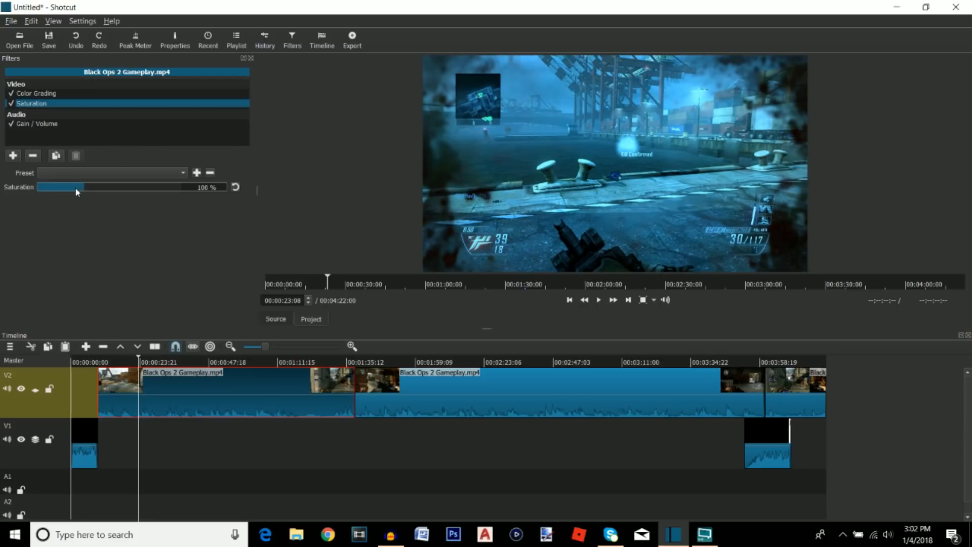
pyautogui.moveTo(60, 187); pyautogui.dragTo(127, 187)
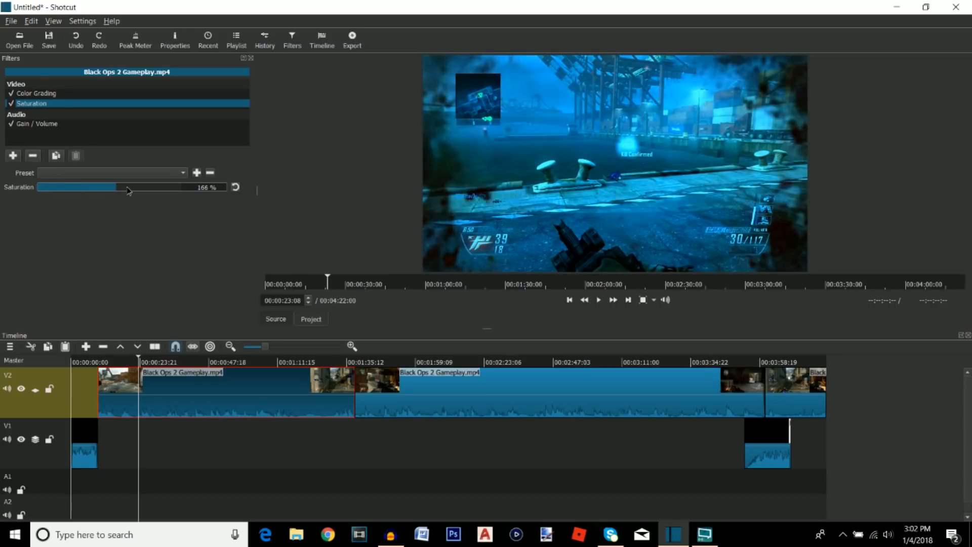
pyautogui.moveTo(127, 187); pyautogui.dragTo(174, 187)
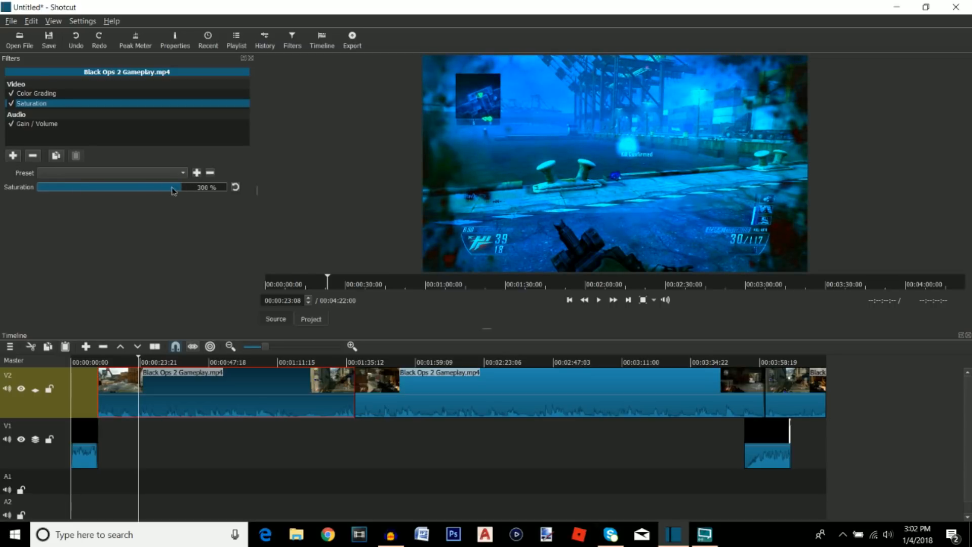
pyautogui.moveTo(173, 187); pyautogui.dragTo(53, 192)
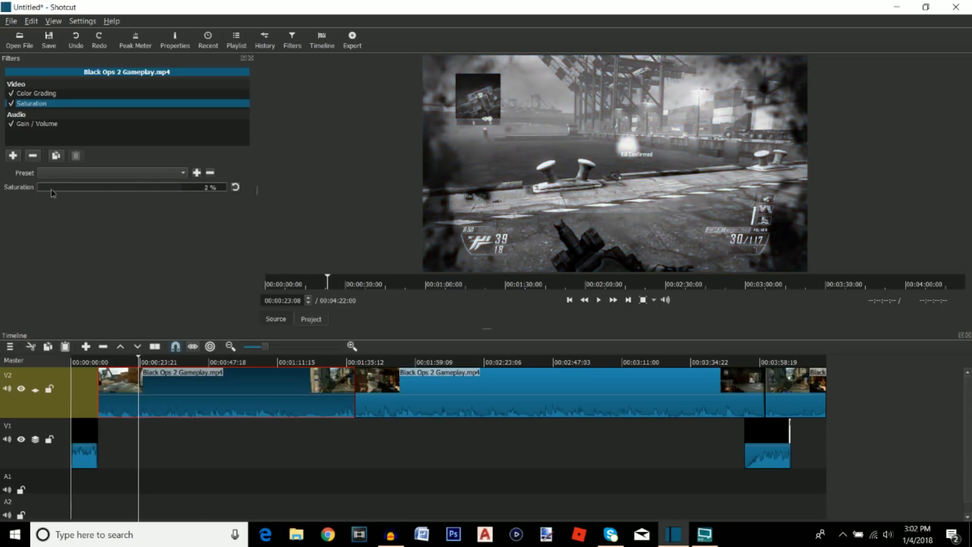
pyautogui.click(12, 156)
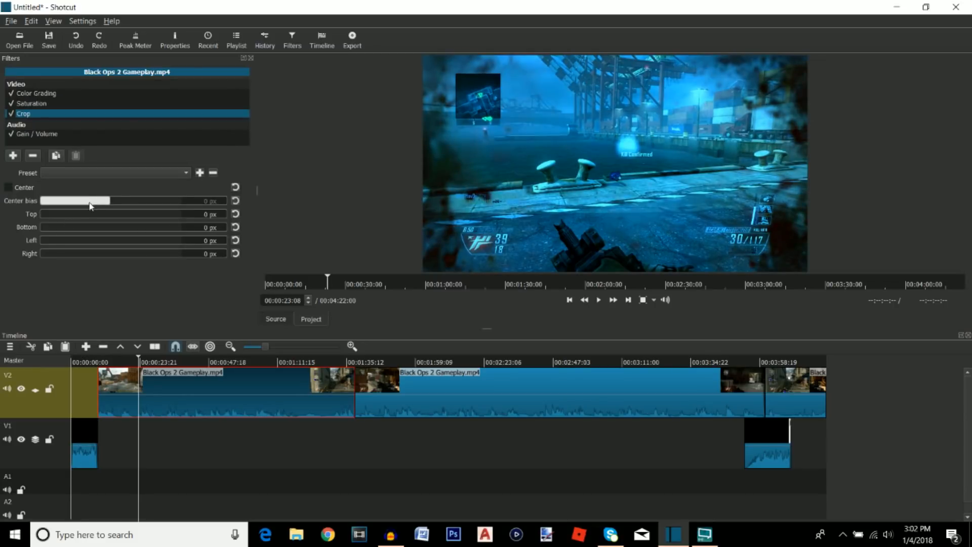
pyautogui.moveTo(440, 127)
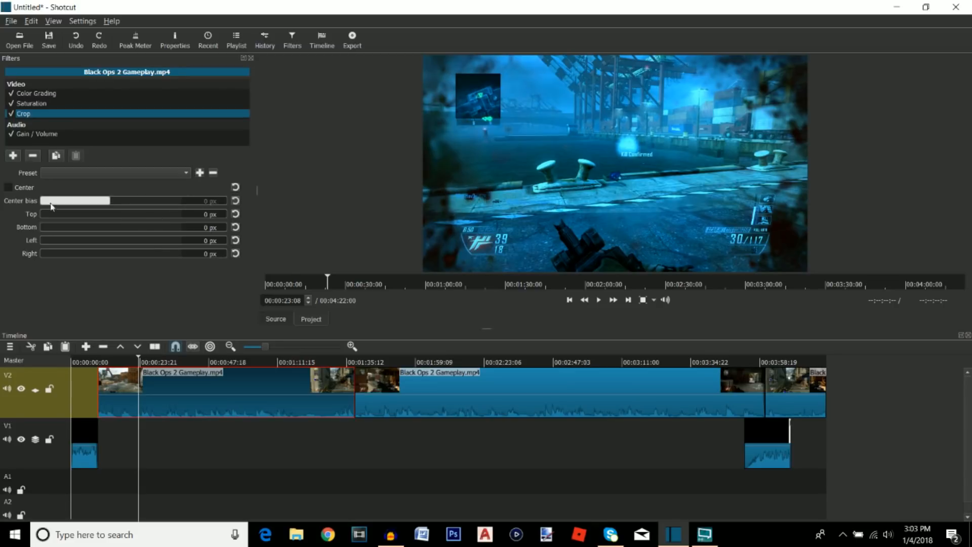
# Step: Crop the top and bottom edges of the gameplay footage into a letterbox
pyautogui.moveTo(52, 214); pyautogui.dragTo(45, 214)
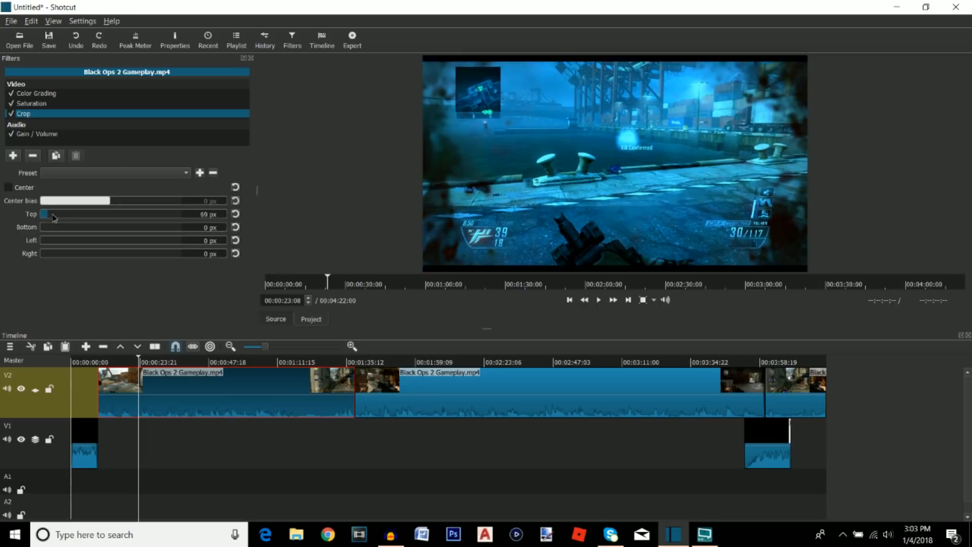
pyautogui.moveTo(45, 214); pyautogui.dragTo(58, 214)
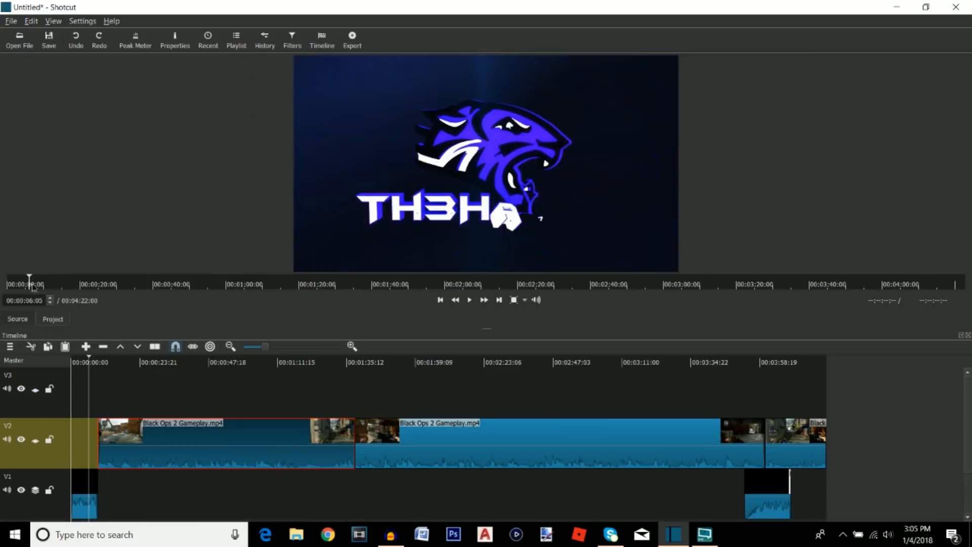
pyautogui.click(469, 299)
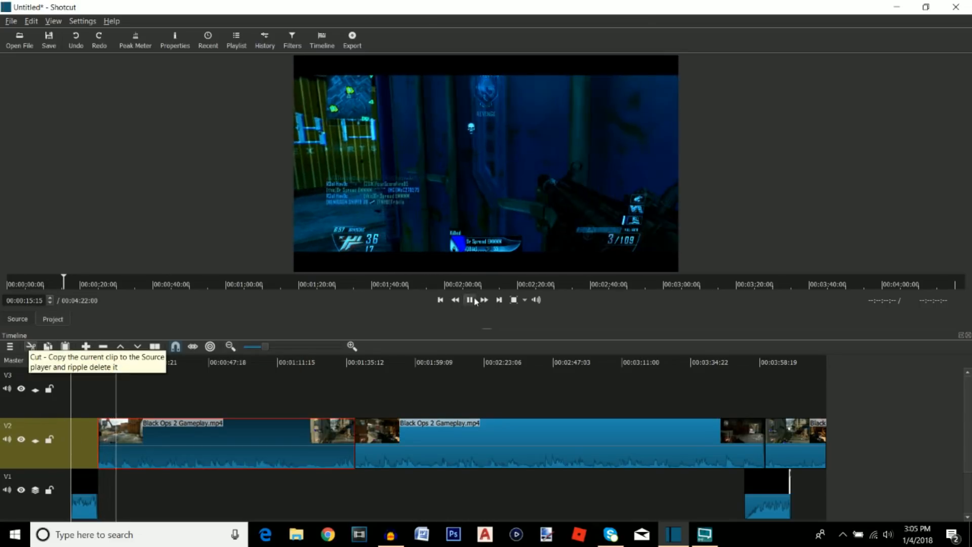
pyautogui.click(470, 300)
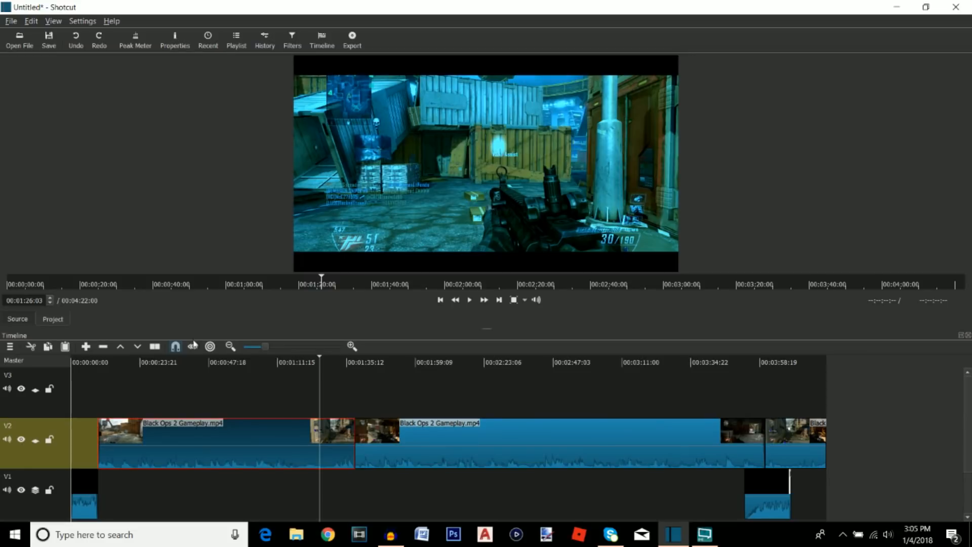
pyautogui.moveTo(193, 345)
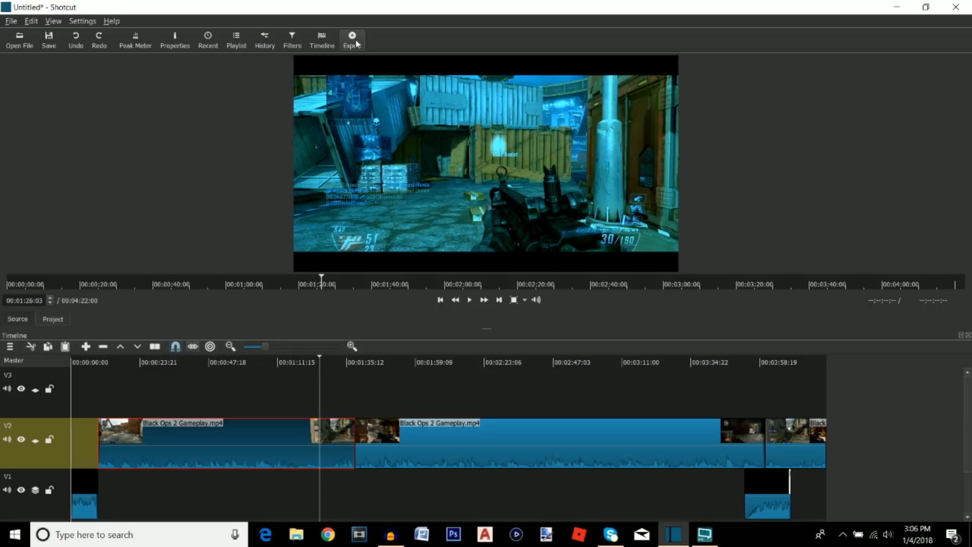
# Step: Choose the H.264 High Profile export preset
pyautogui.click(352, 37)
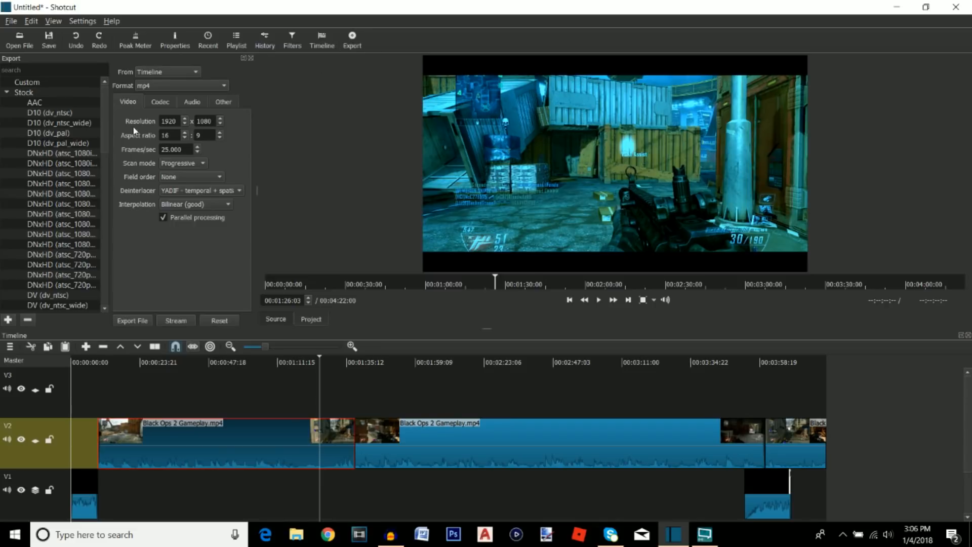
pyautogui.scroll(-3)
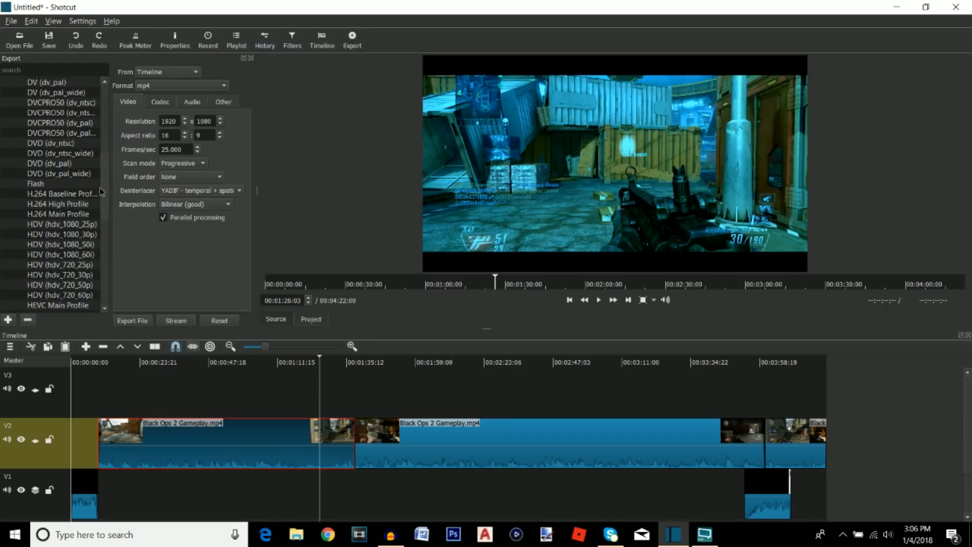
pyautogui.scroll(-3)
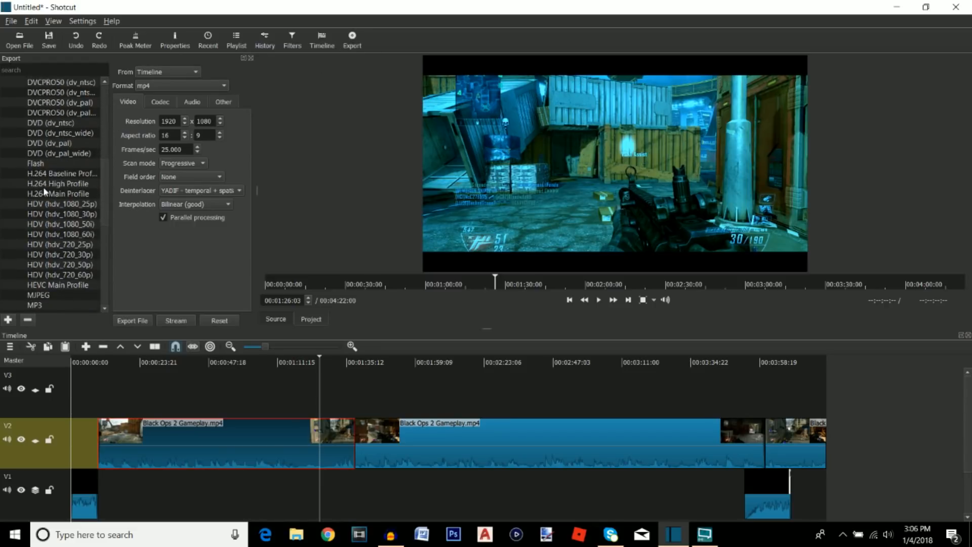
pyautogui.click(57, 183)
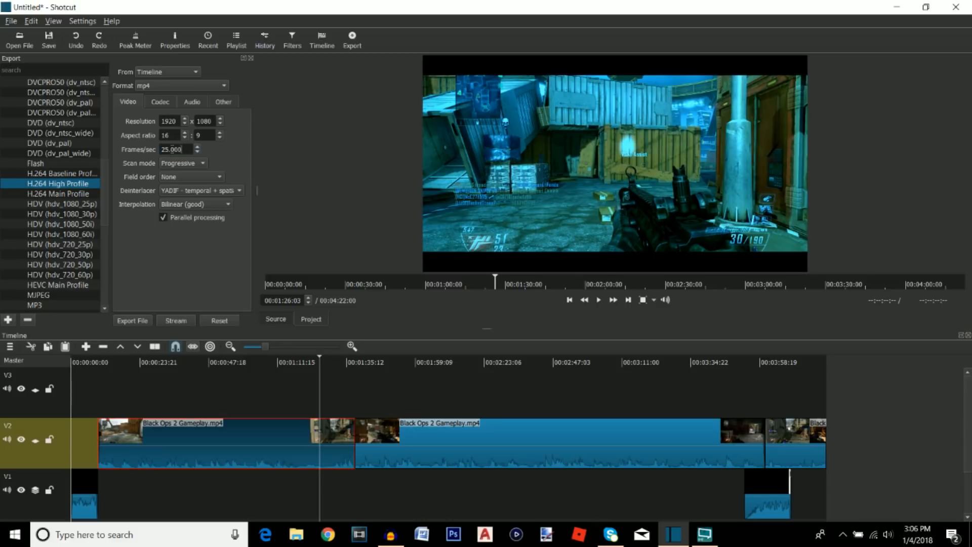
# Step: Set 29.97 fps, mp4 format and 70% codec quality, then start the file export
pyautogui.tripleClick(174, 149)
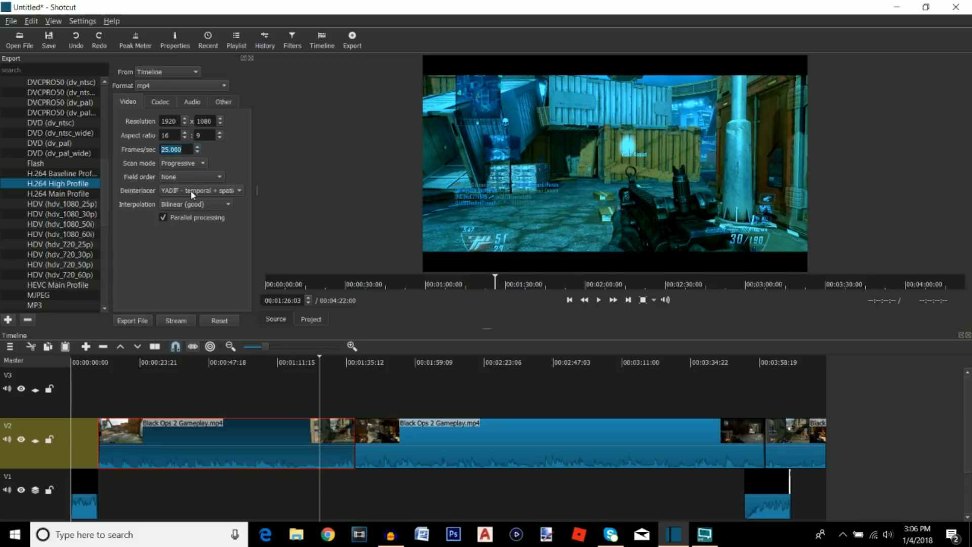
pyautogui.write('29.97')
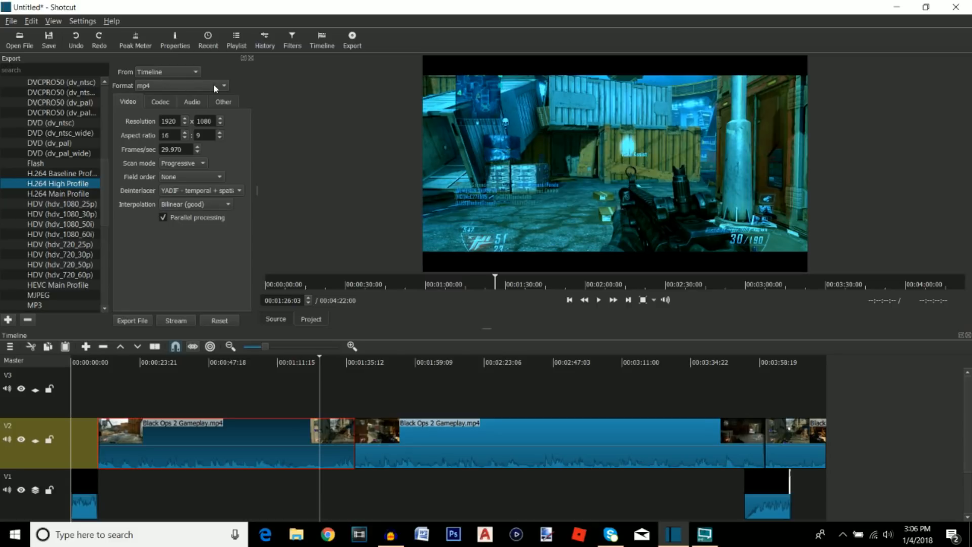
pyautogui.click(222, 86)
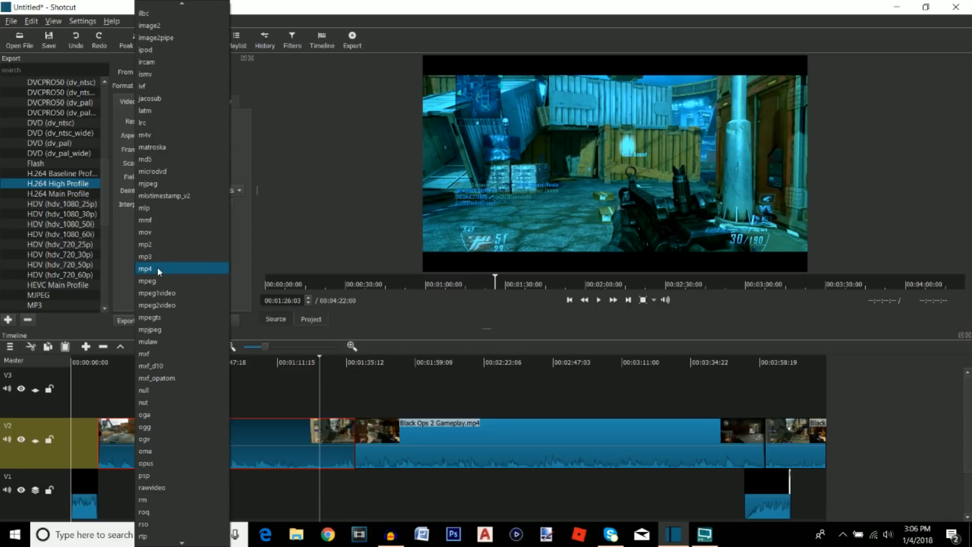
pyautogui.click(146, 269)
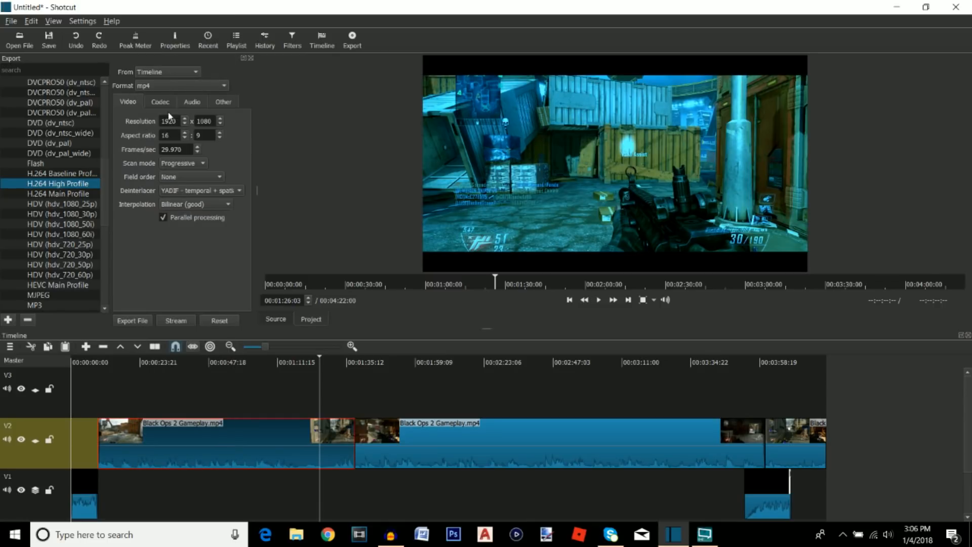
pyautogui.click(159, 101)
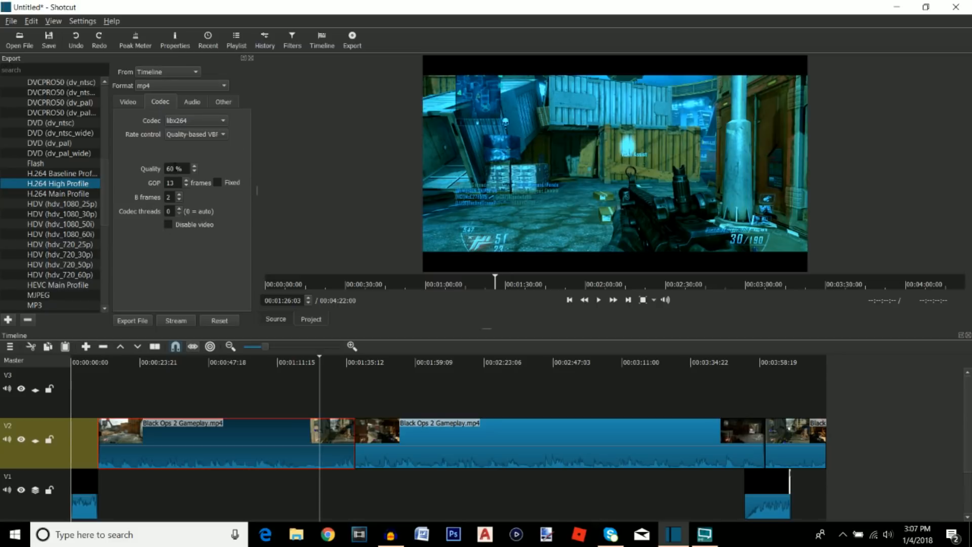
pyautogui.write('7')
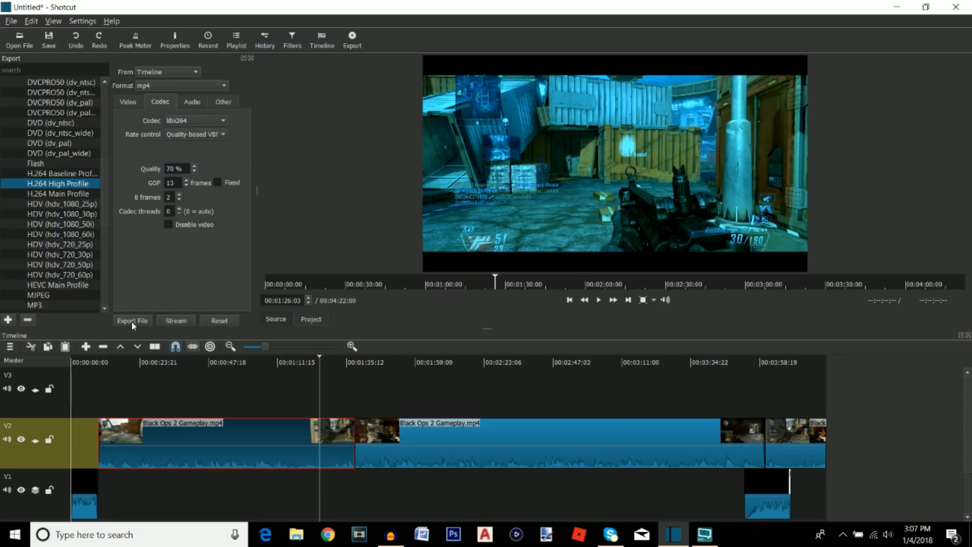
pyautogui.click(132, 321)
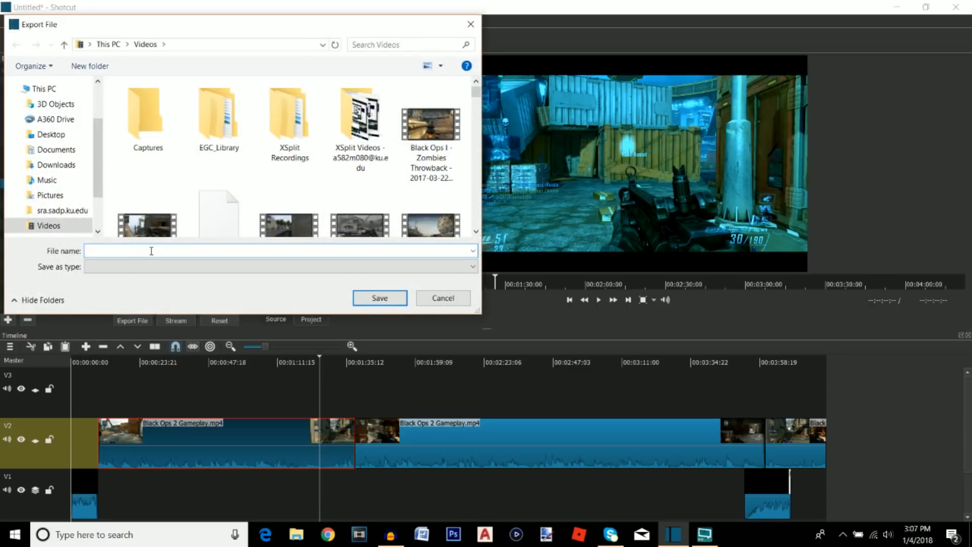
# Step: Save the export as 'Test' to start rendering the timeline
pyautogui.write('Test')
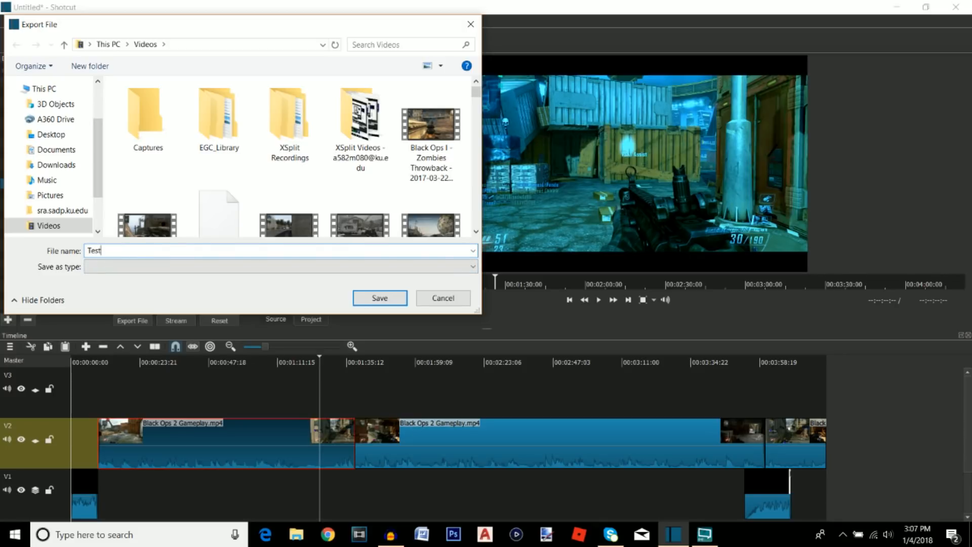
pyautogui.click(378, 298)
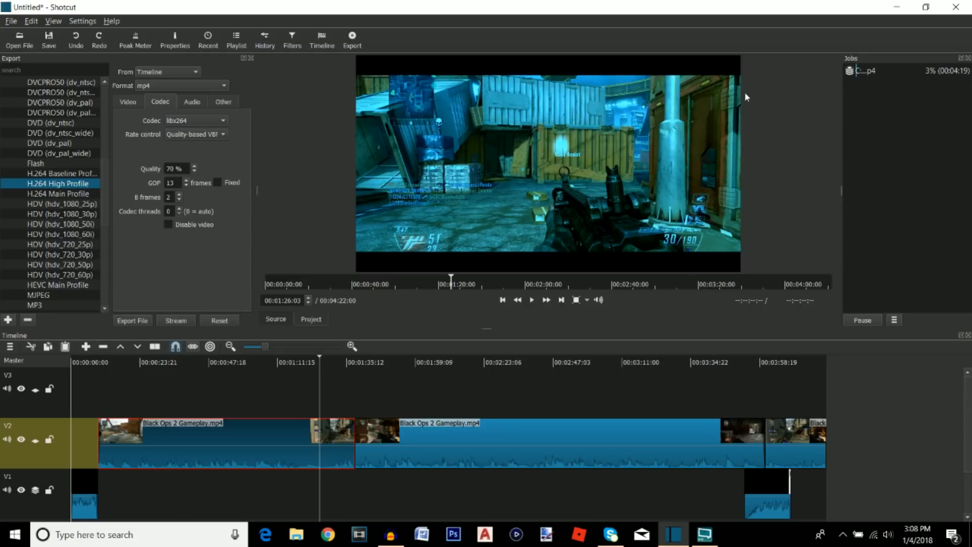
pyautogui.moveTo(790, 97)
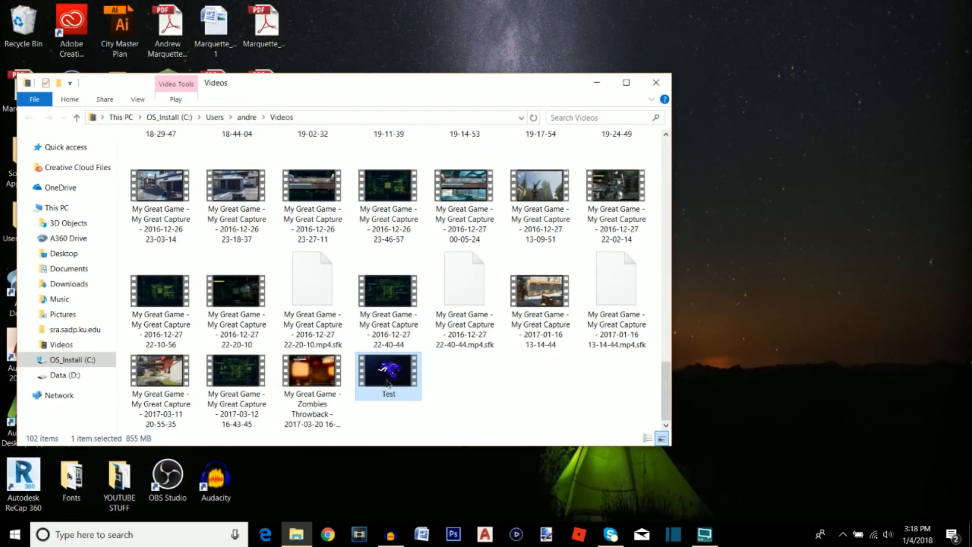
# Step: Open the exported Test video from the Videos folder in Movies & TV
pyautogui.doubleClick(387, 373)
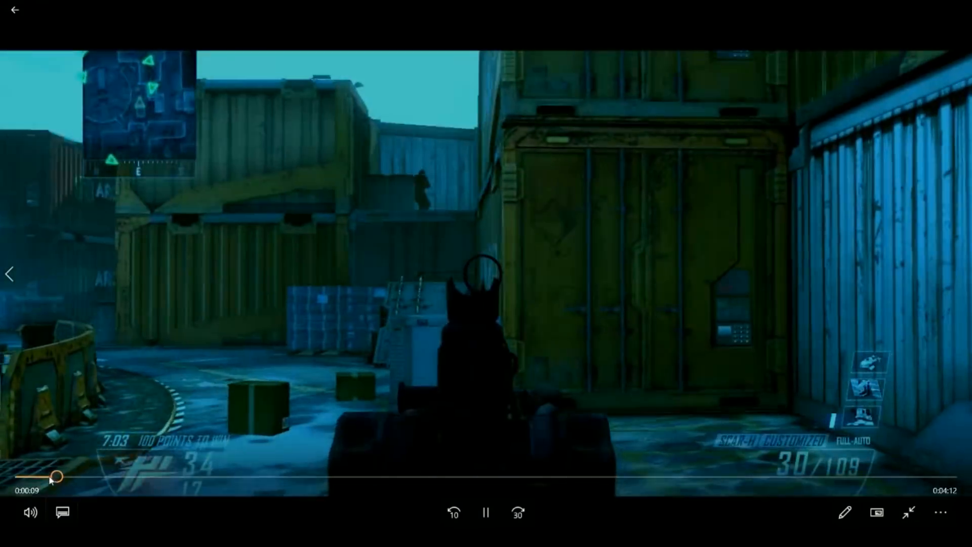